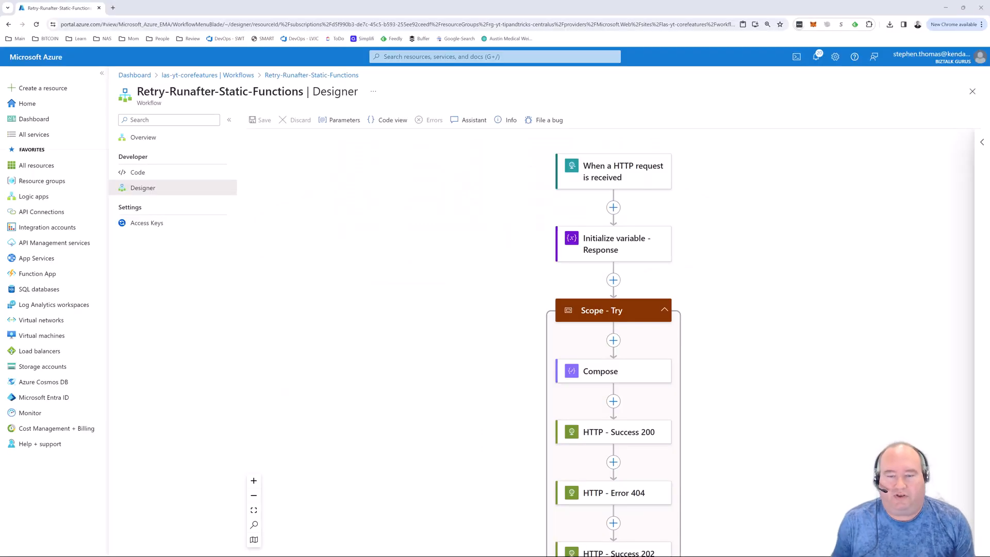
pyautogui.moveTo(920, 174)
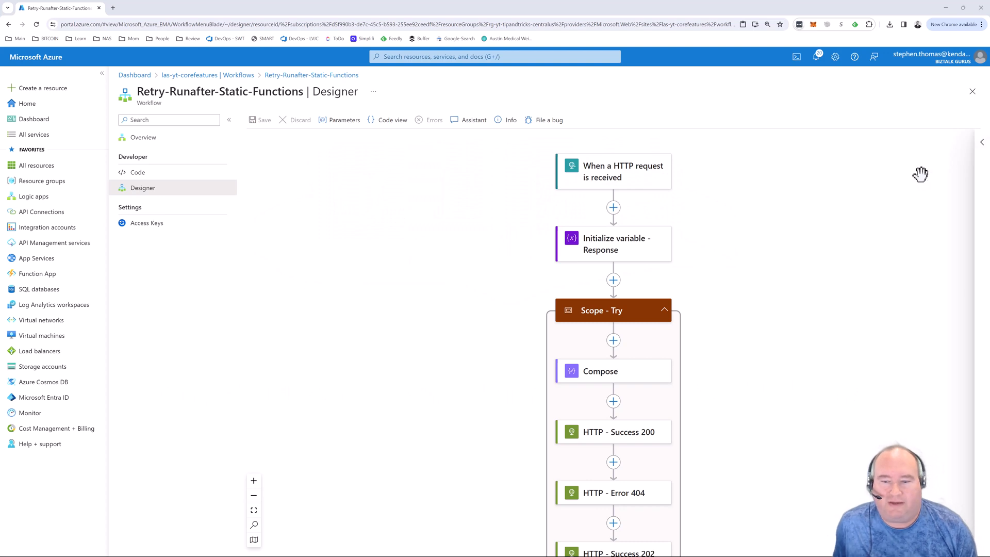
pyautogui.moveTo(856, 215)
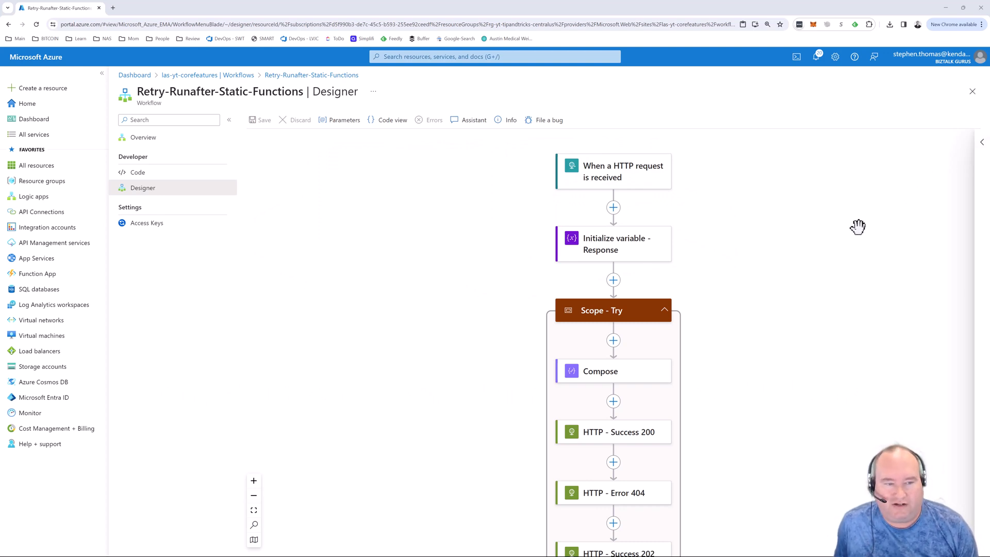
pyautogui.moveTo(782, 328)
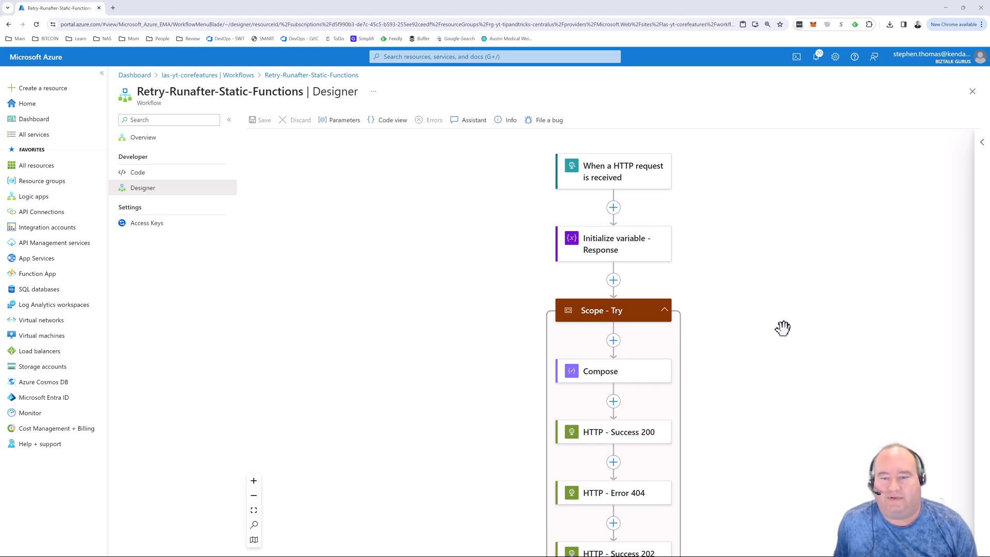
pyautogui.moveTo(649, 191)
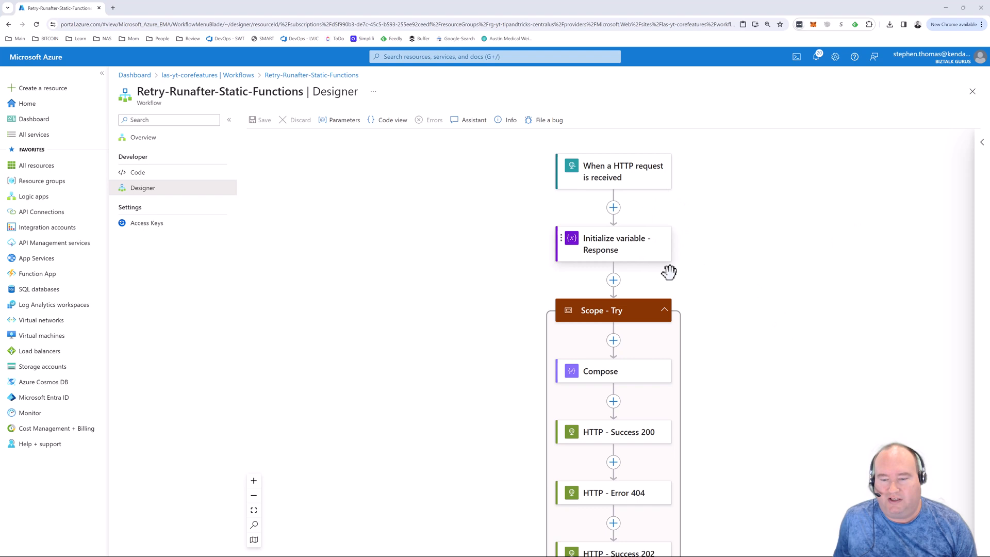
# Review the Try - Response variable step's details inside Scope - Try
pyautogui.scroll(-3)
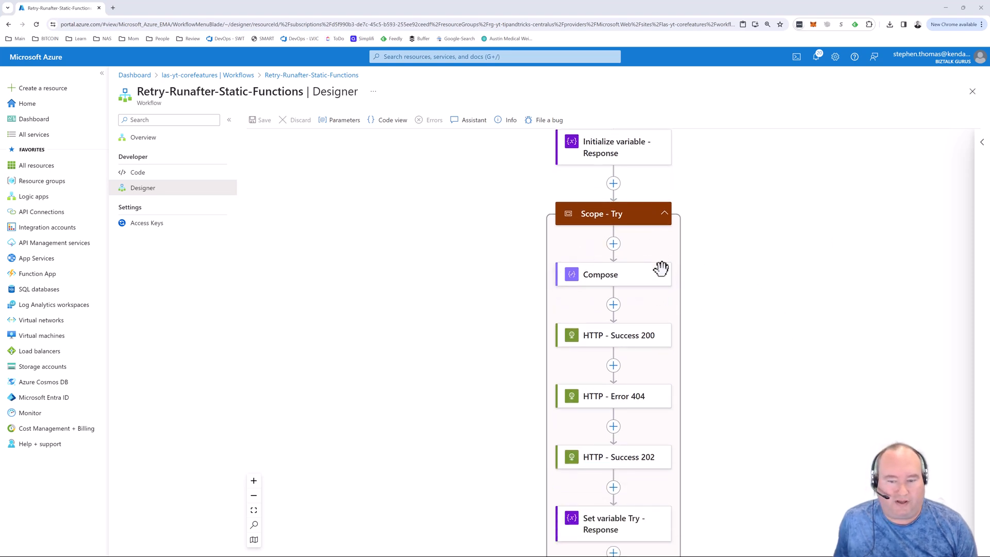
pyautogui.scroll(-3)
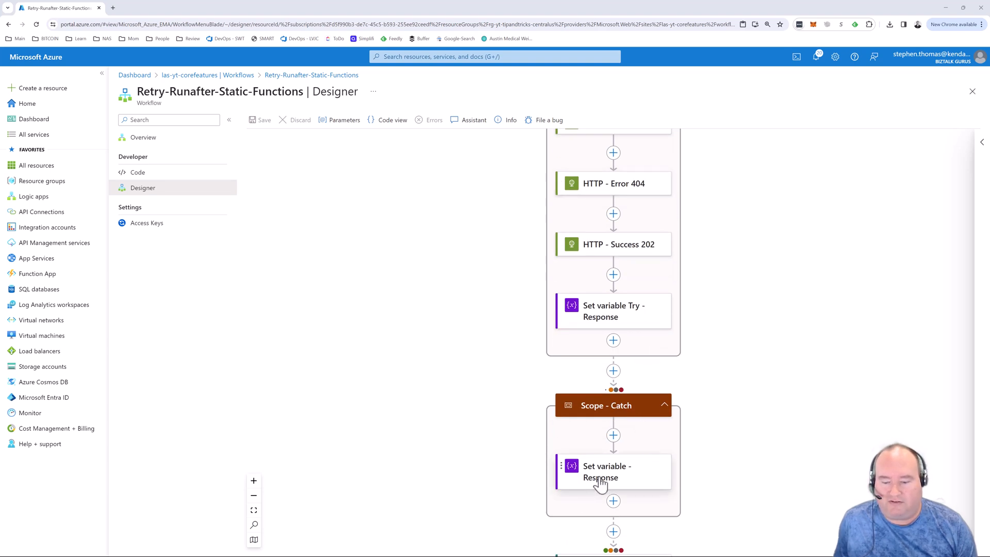
pyautogui.scroll(-3)
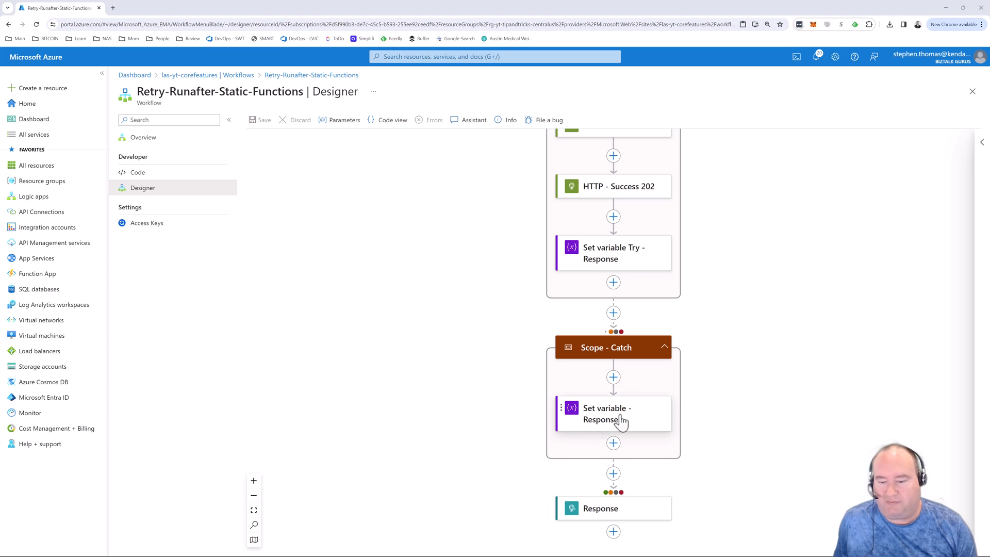
pyautogui.moveTo(612, 253)
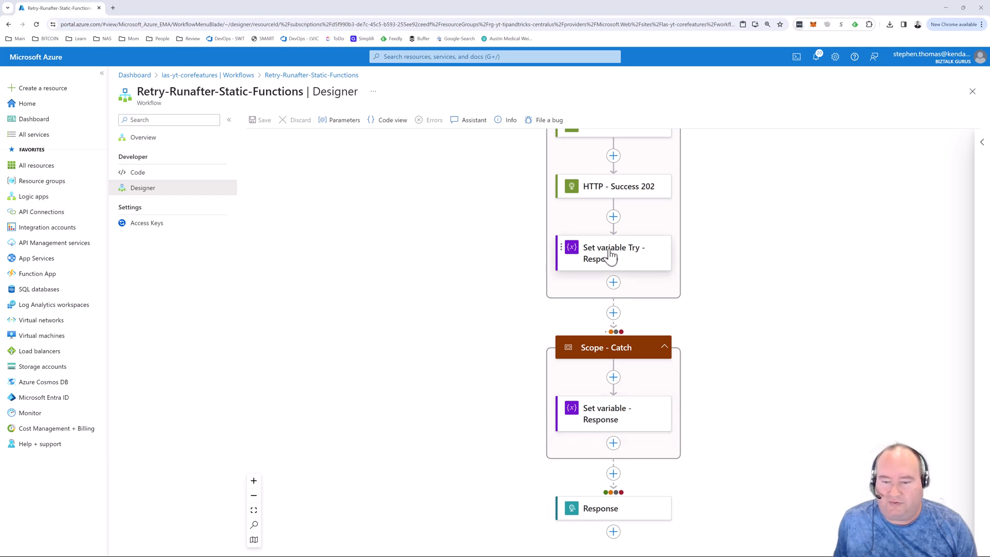
pyautogui.click(612, 253)
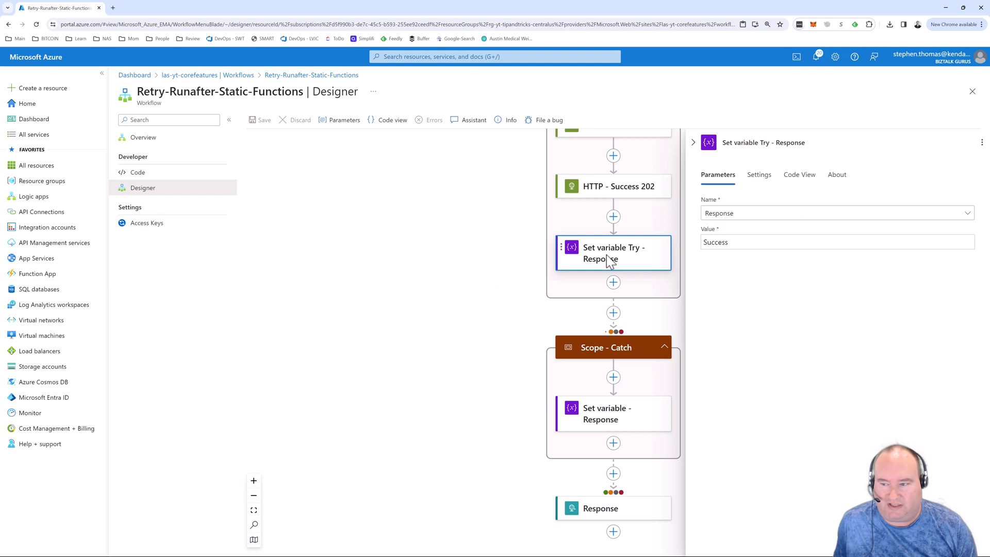
pyautogui.scroll(-3)
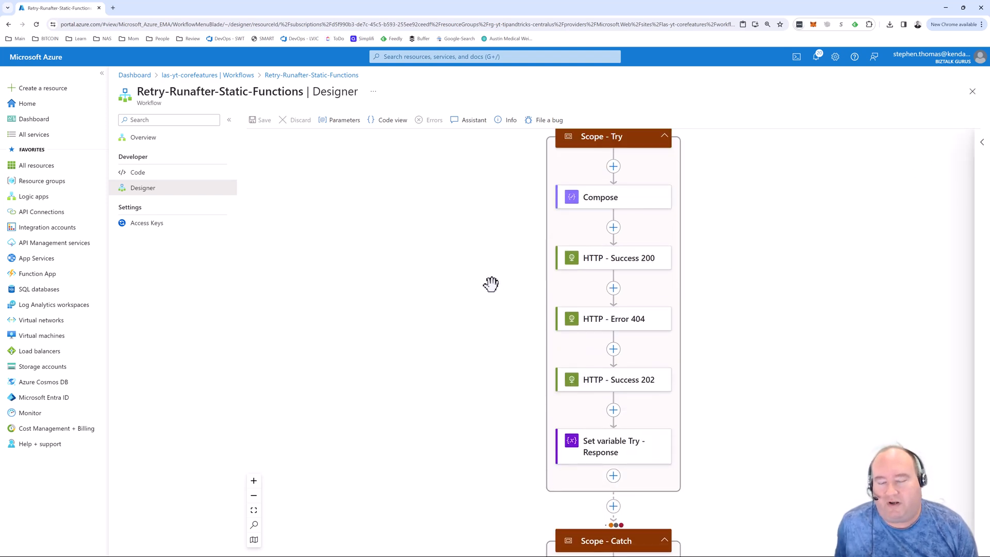
pyautogui.moveTo(452, 314)
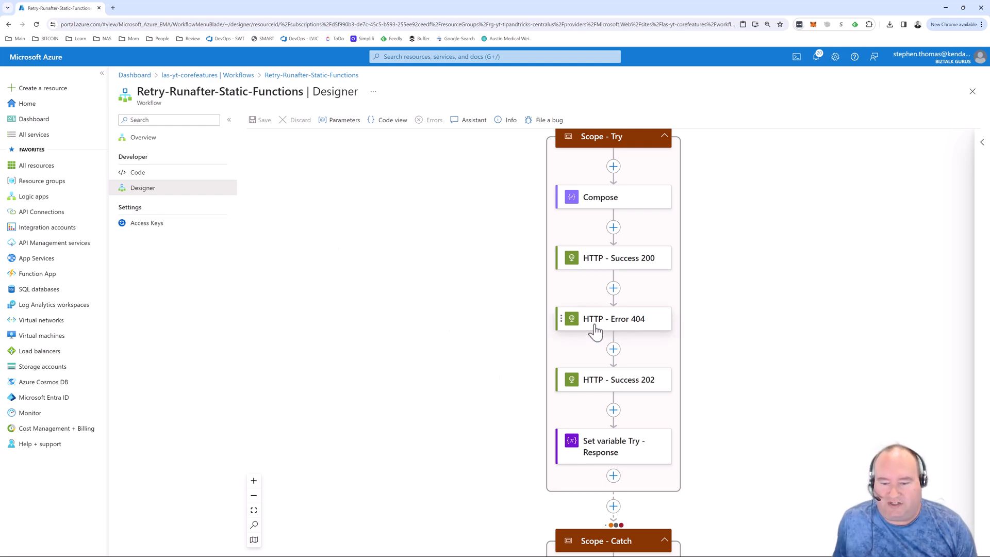
pyautogui.moveTo(638, 324)
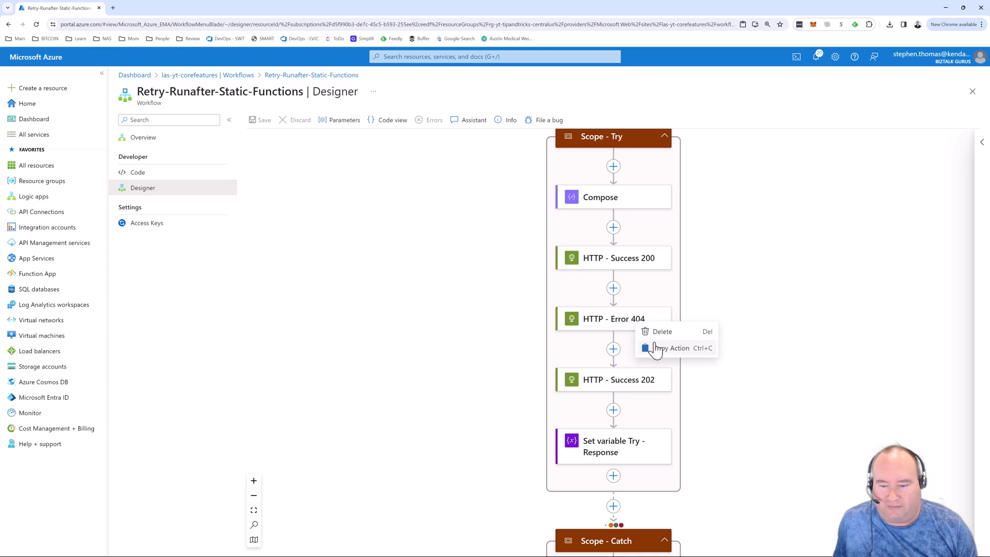
# Inspect the HTTP - Error 404 action's run and networking settings
pyautogui.click(612, 319)
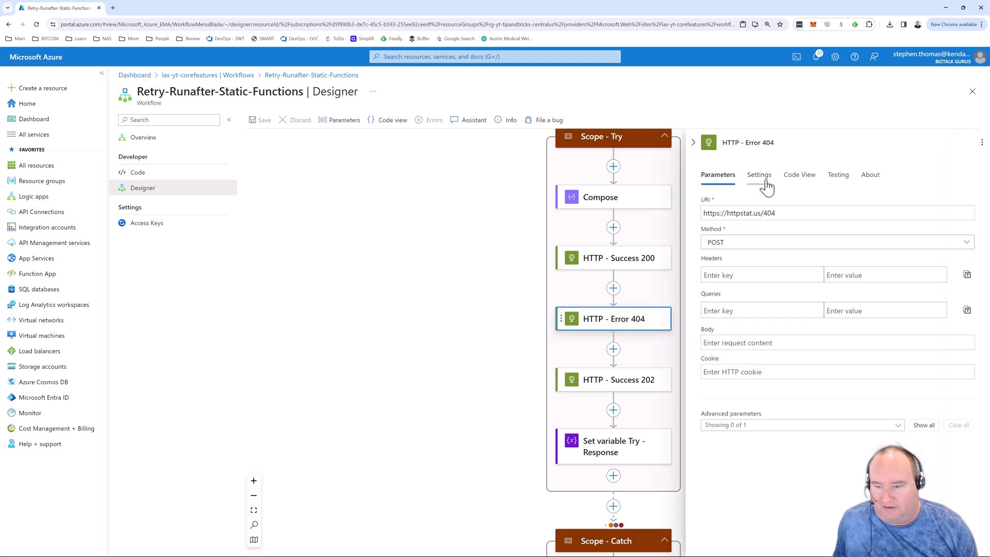
pyautogui.click(759, 174)
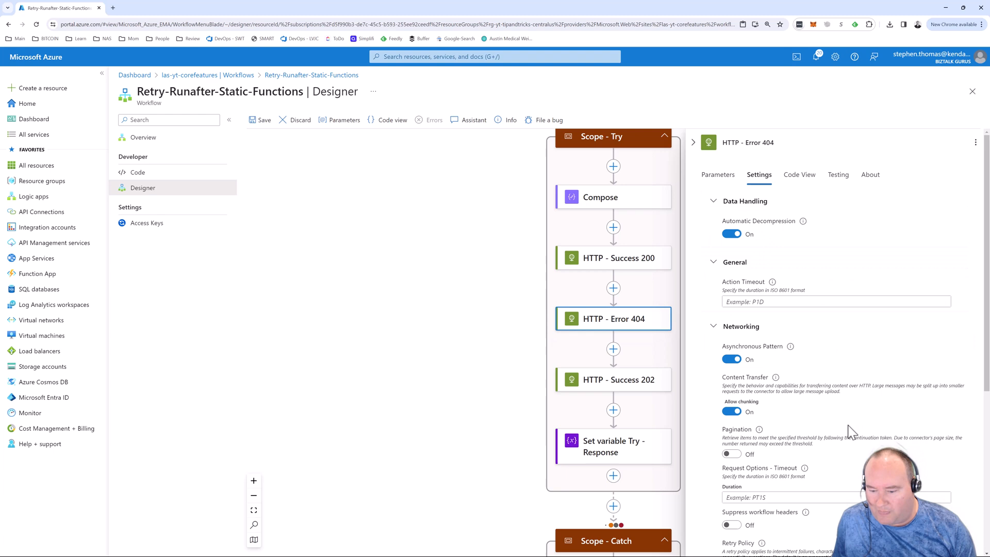
pyautogui.scroll(-3)
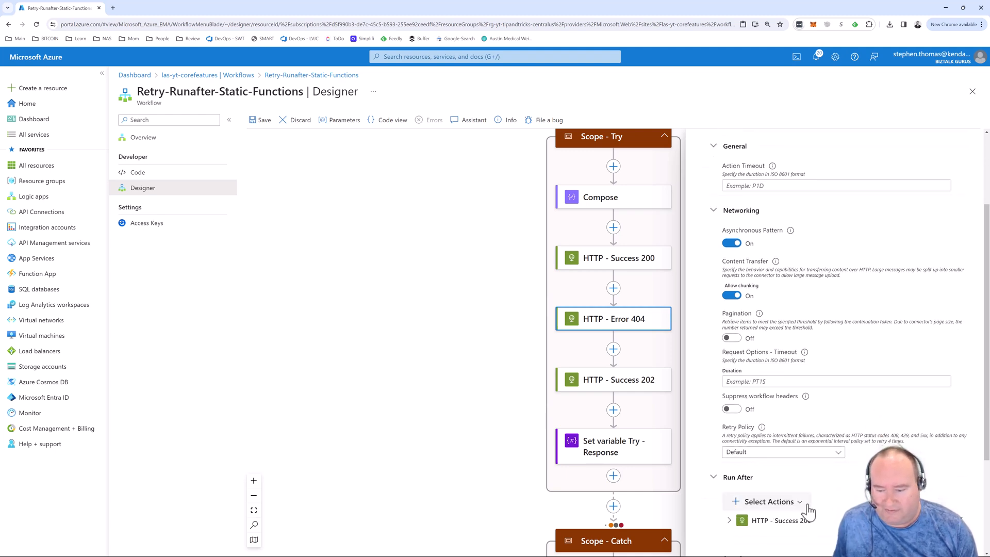
pyautogui.click(782, 451)
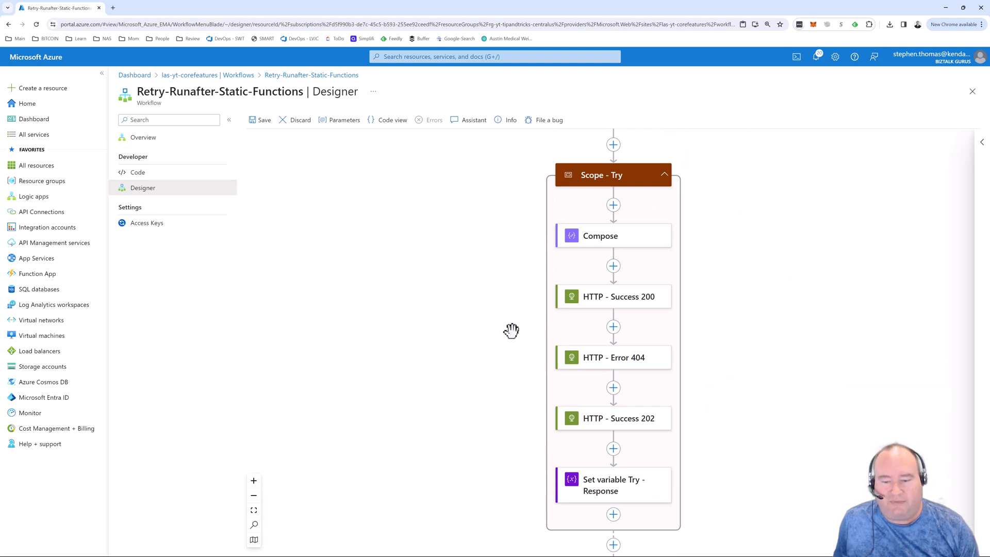
pyautogui.scroll(-3)
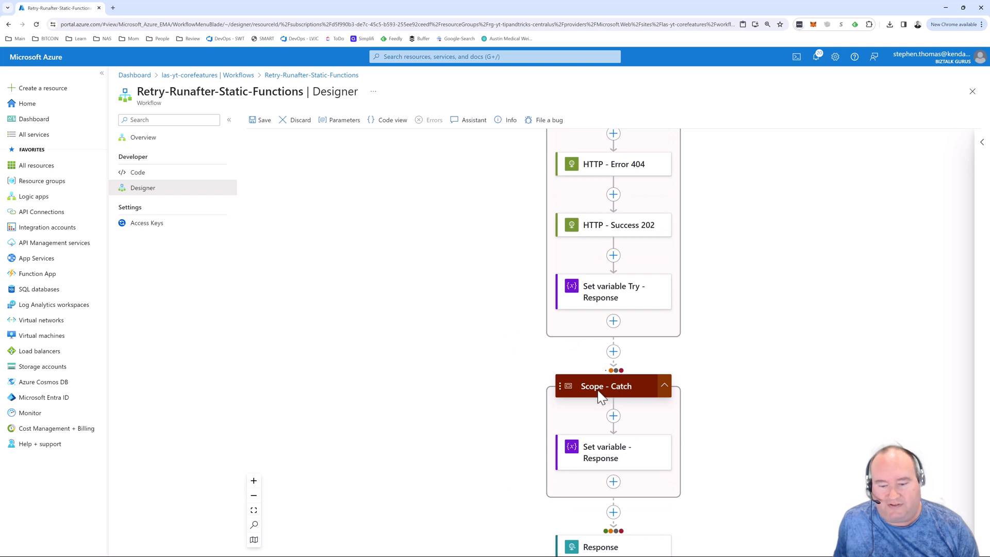
# Show Scope - Catch's run-after settings with Scope - Try expanded as its predecessor
pyautogui.click(605, 386)
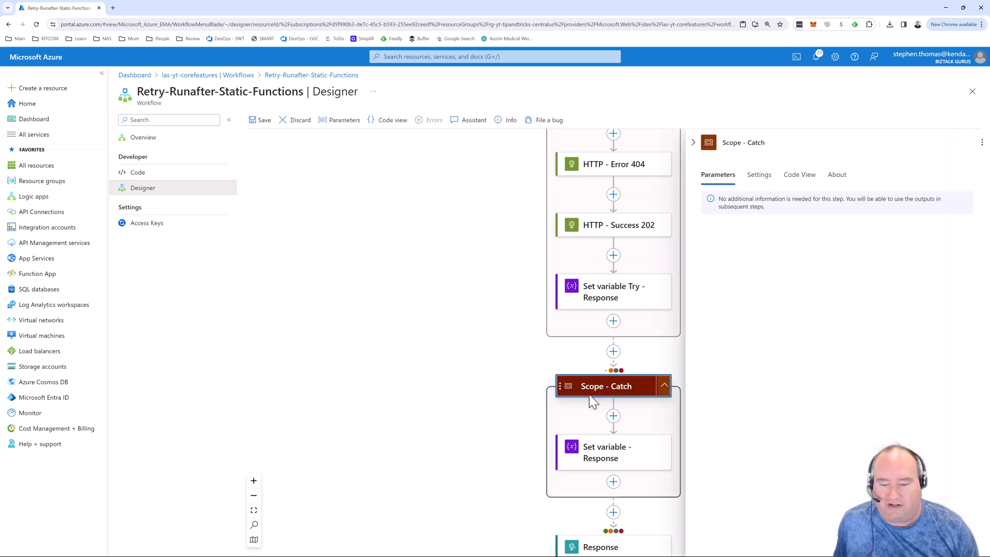
pyautogui.click(758, 174)
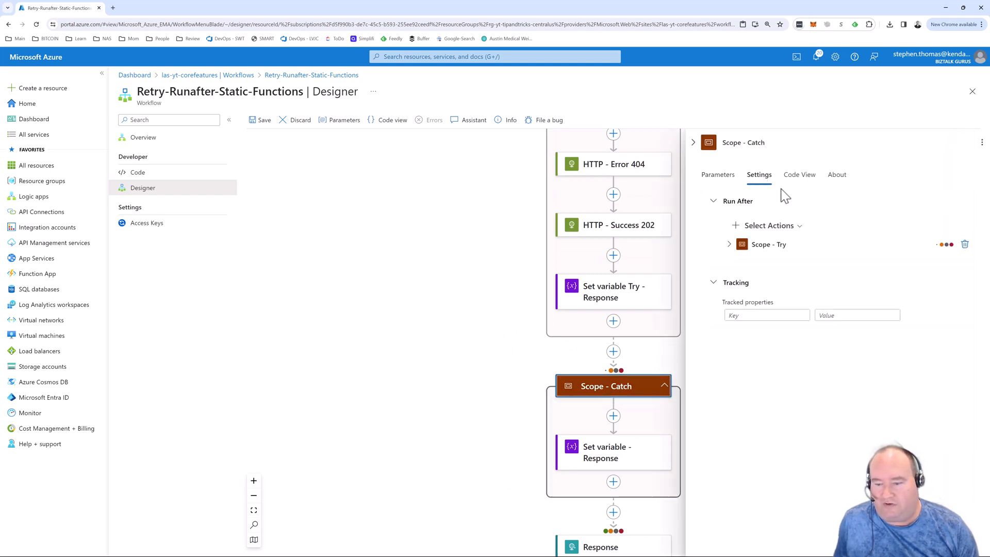
pyautogui.moveTo(737, 202)
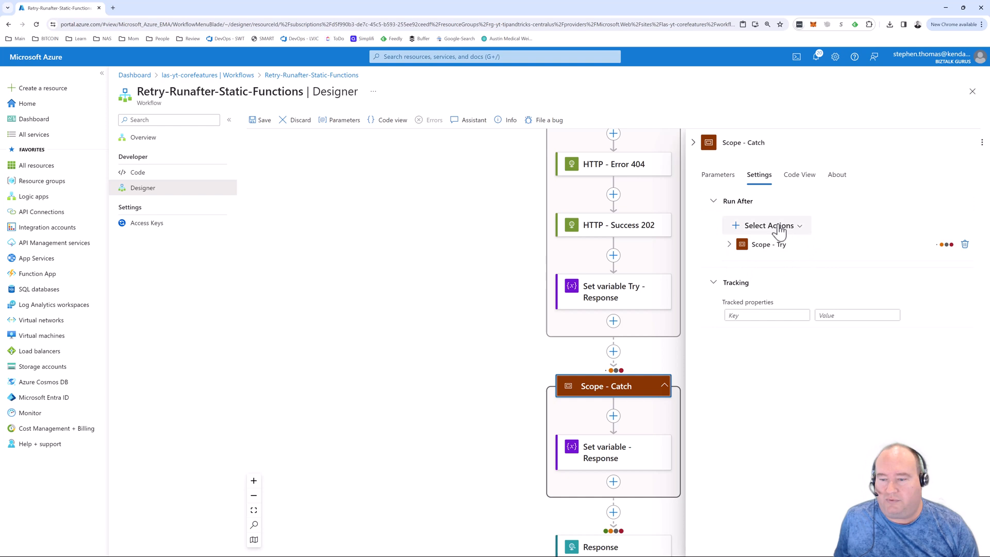
pyautogui.moveTo(763, 232)
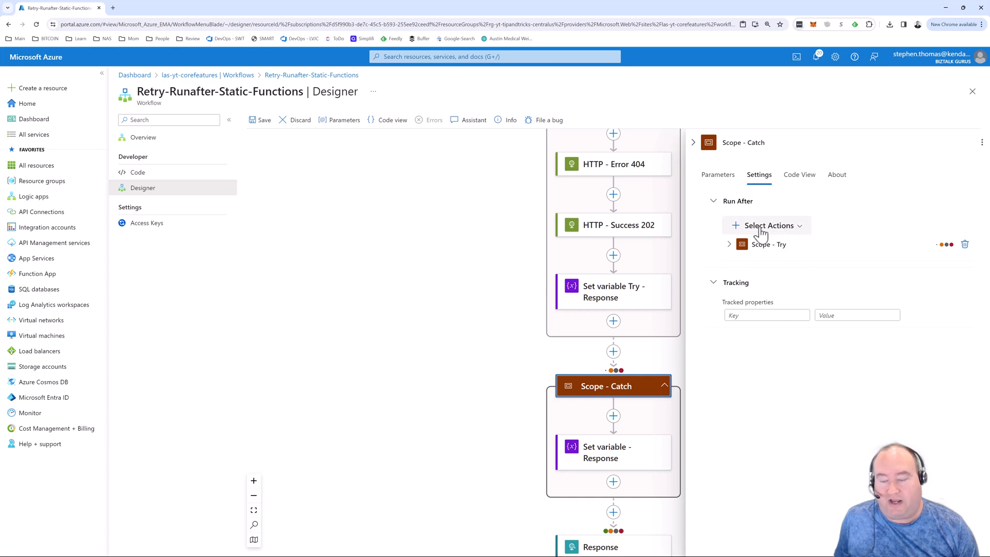
pyautogui.click(766, 225)
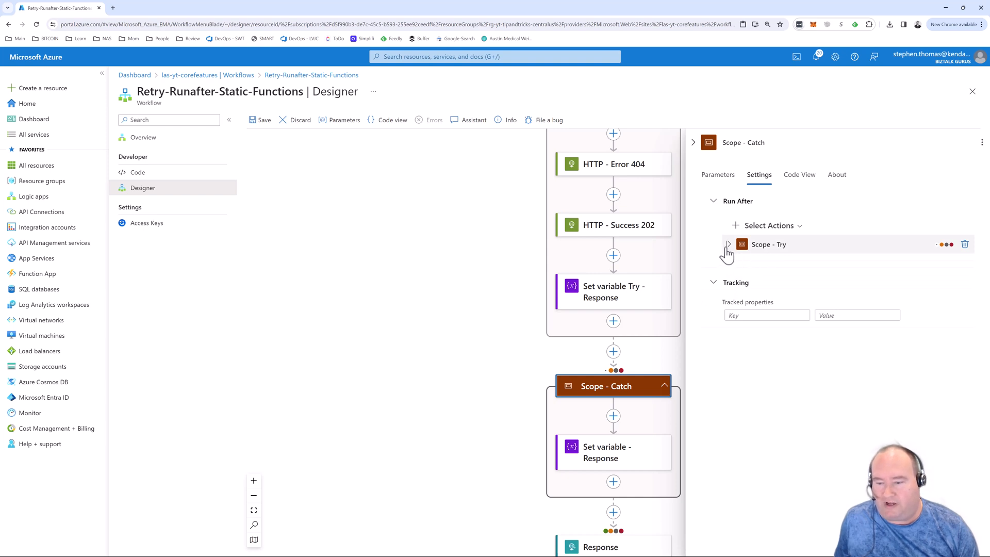
pyautogui.click(726, 245)
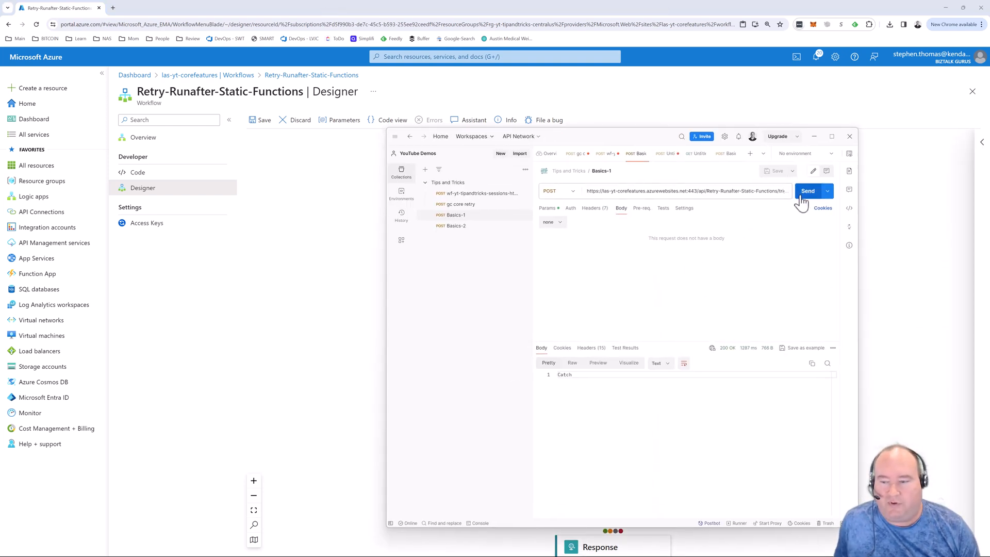
# Send the Postman POST to the workflow, returning 200 with a "Catch" body
pyautogui.click(807, 191)
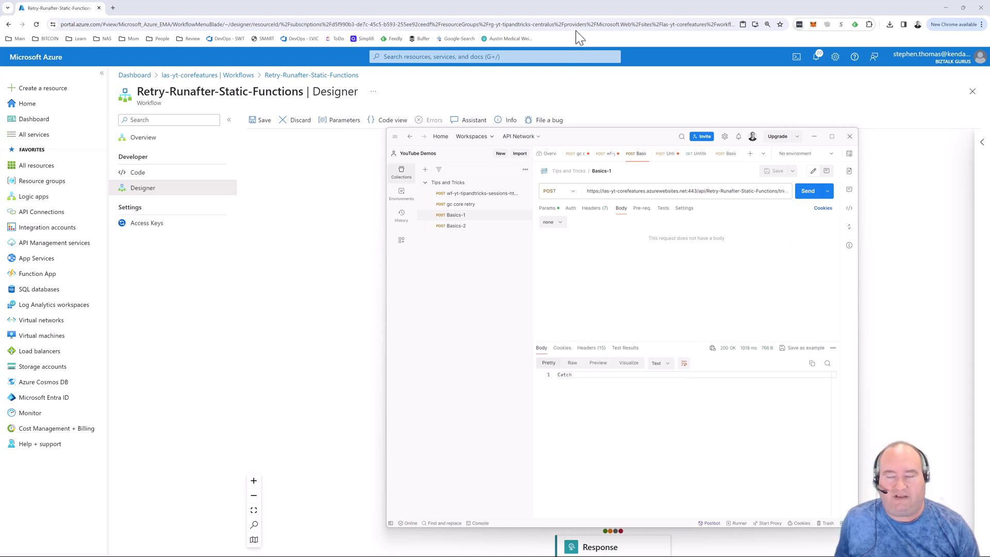
pyautogui.moveTo(580, 143)
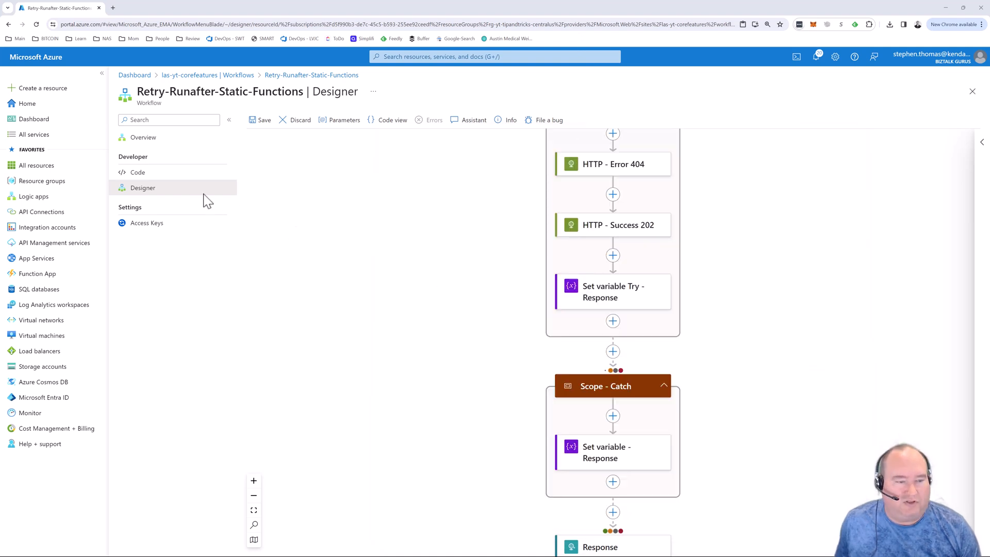
# Discard unsaved designer edits and open the latest run from the run history
pyautogui.click(143, 137)
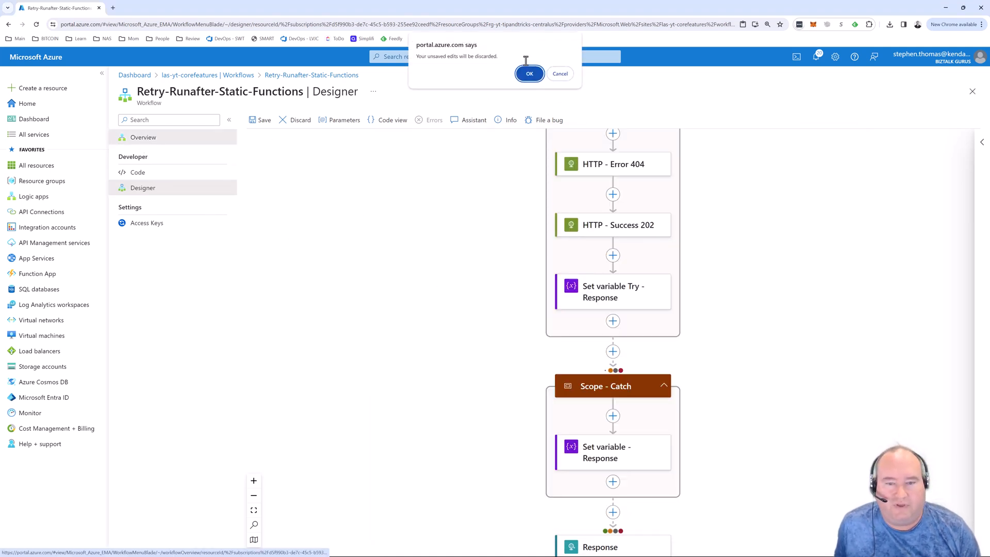
pyautogui.click(528, 74)
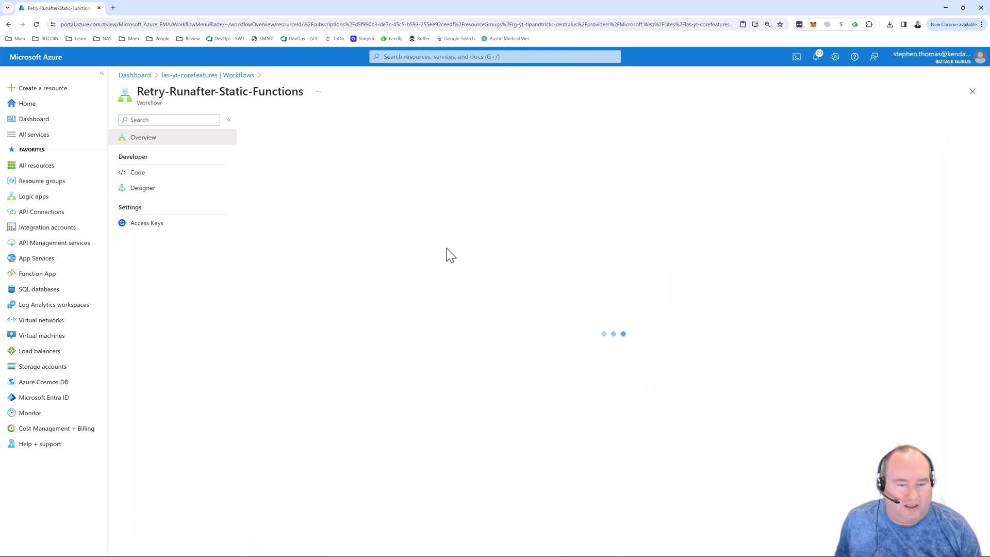
pyautogui.click(142, 137)
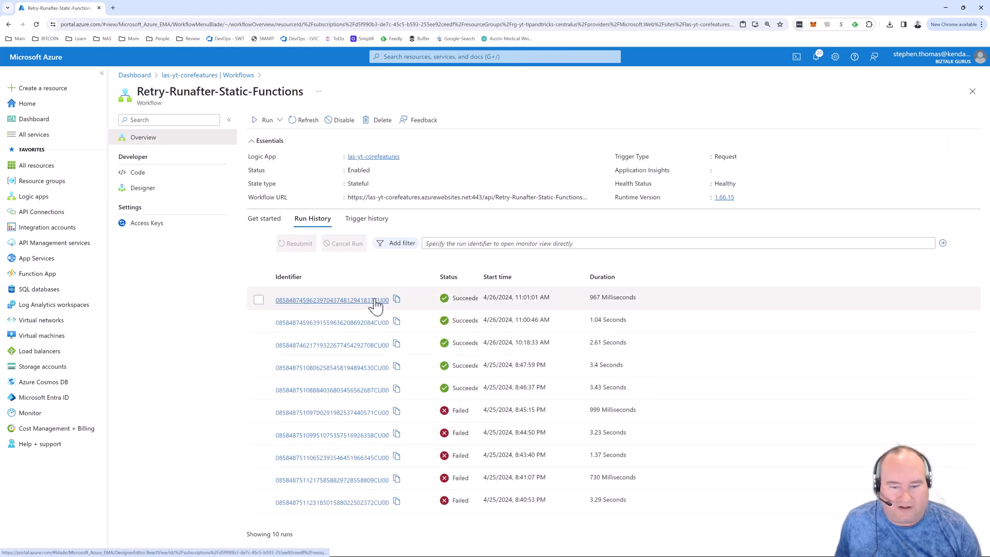
pyautogui.click(331, 300)
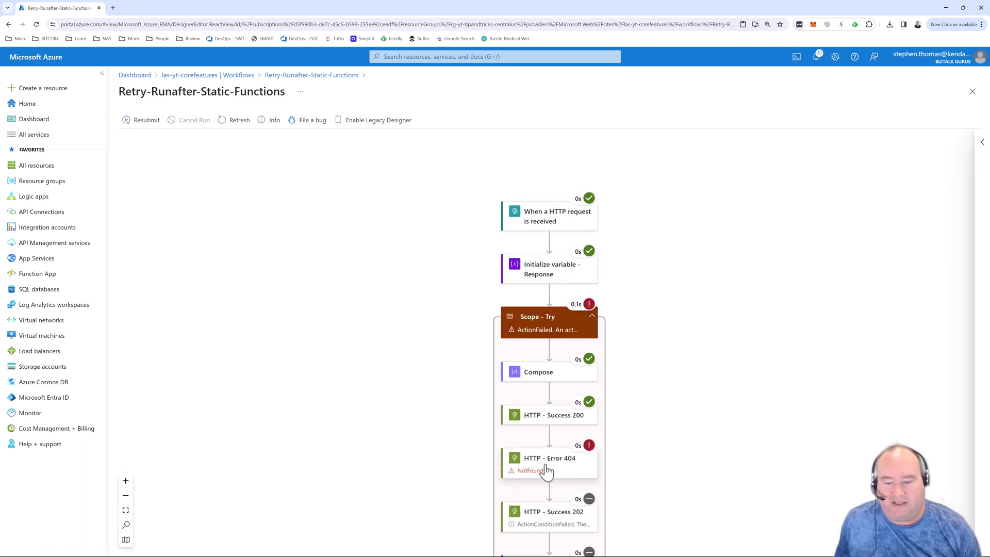
# Scroll the run view through Scope - Catch and Response to check each action's status
pyautogui.scroll(-3)
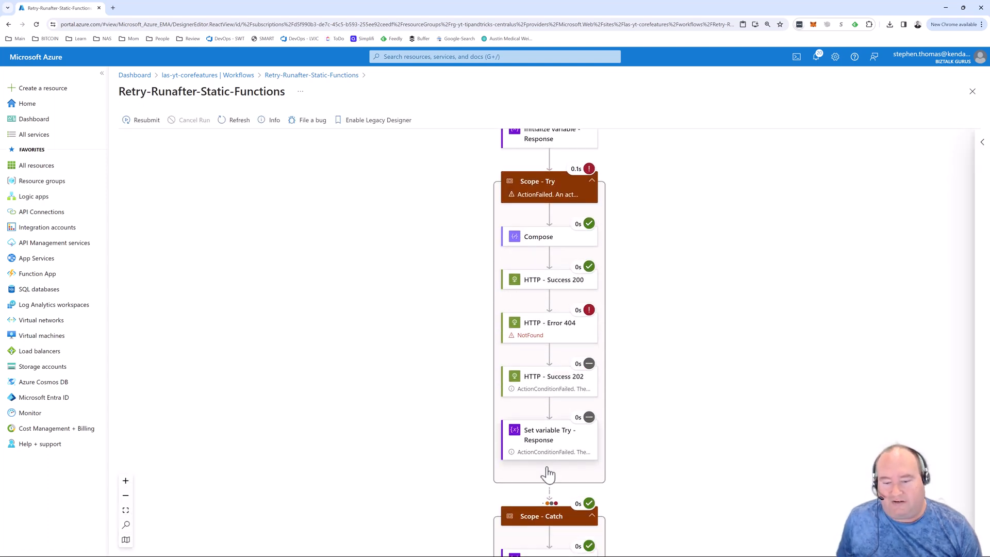
pyautogui.scroll(-3)
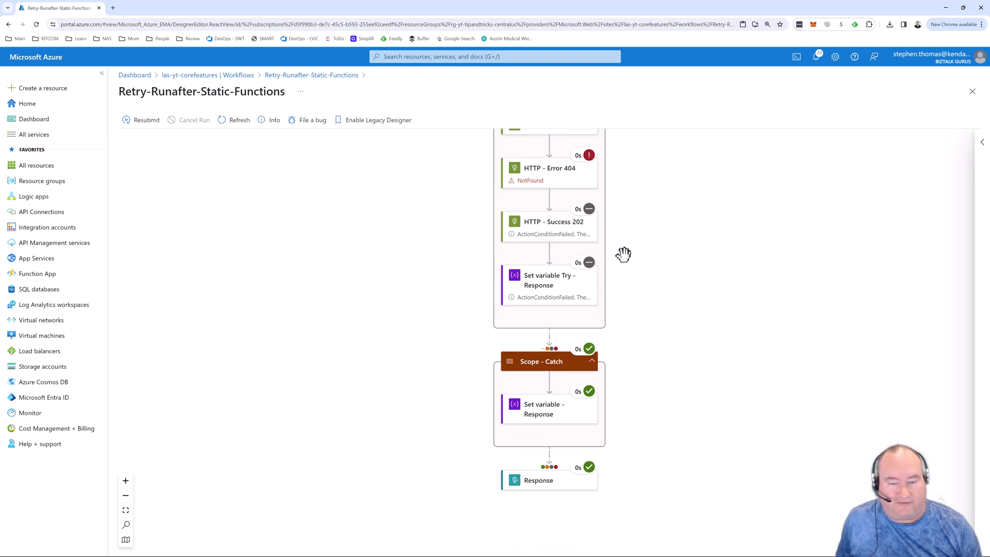
pyautogui.moveTo(699, 343)
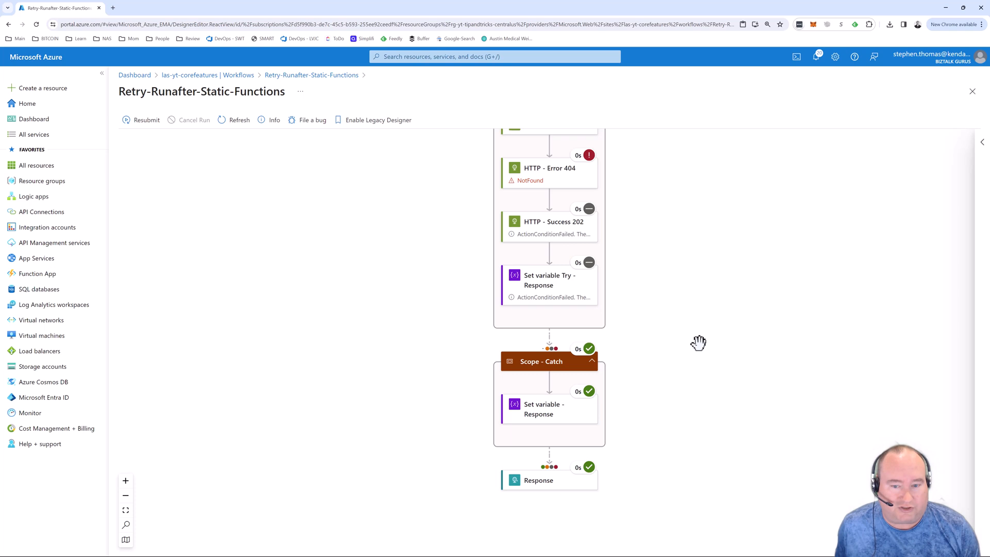
pyautogui.moveTo(708, 342)
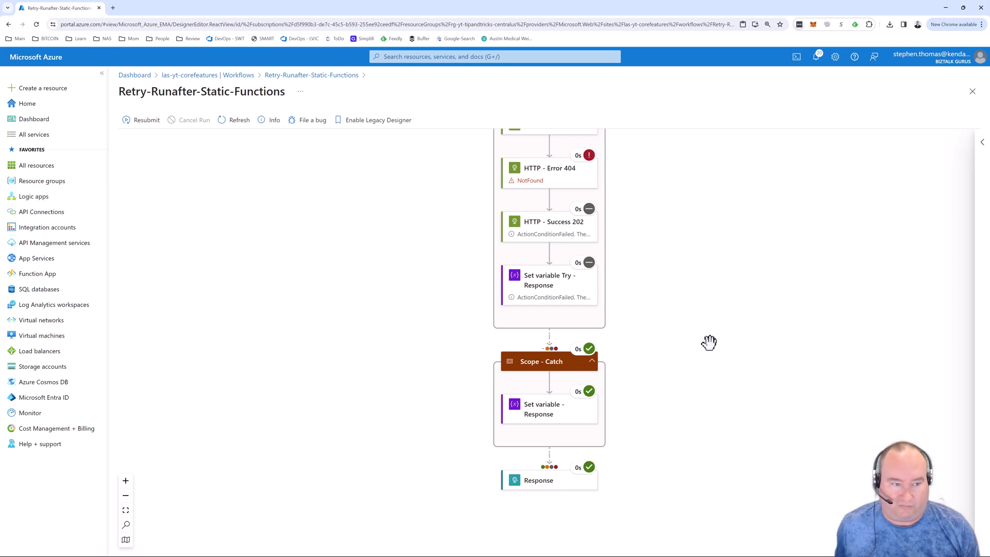
pyautogui.moveTo(553, 175)
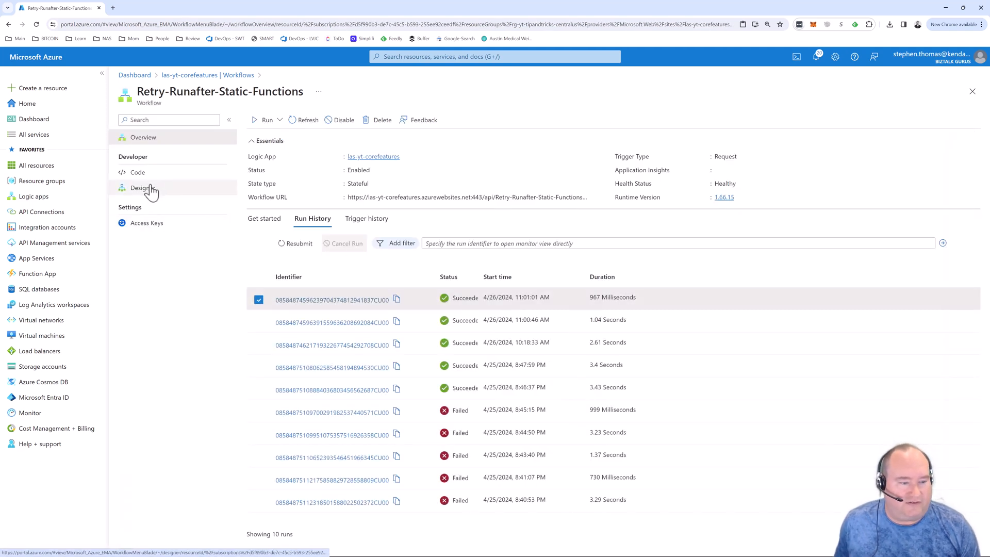
# Rename the HTTP - Error 404 action to HTTP - Error 429 and save the workflow
pyautogui.click(142, 187)
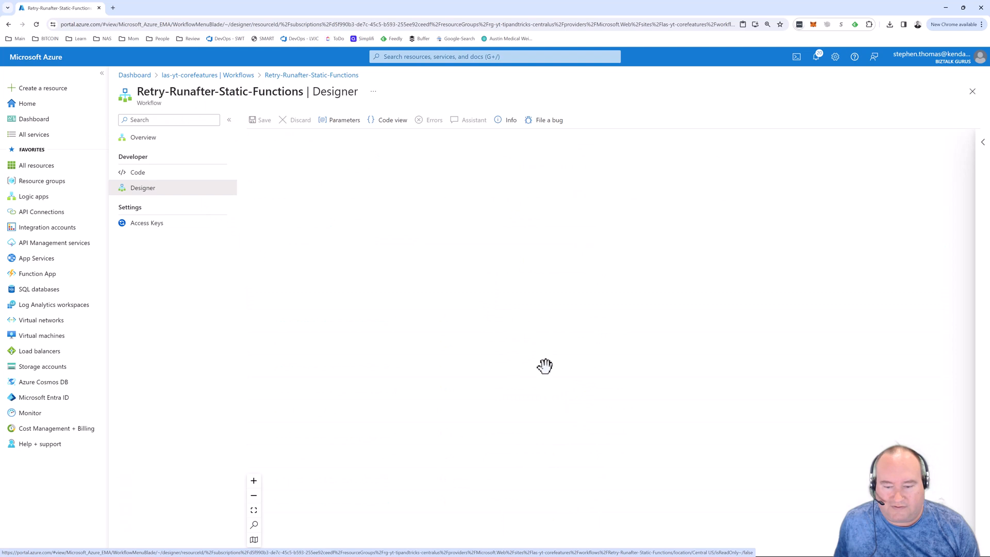
pyautogui.click(612, 483)
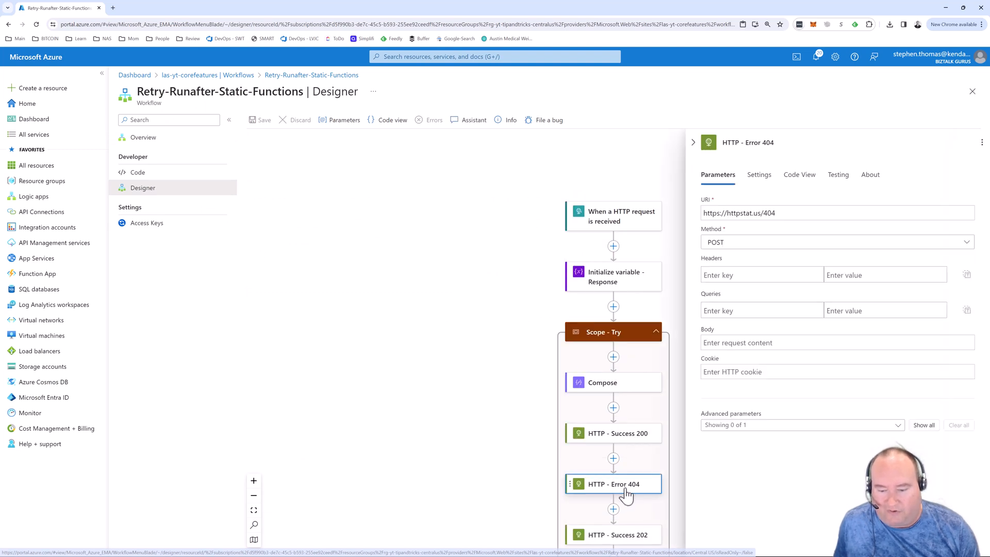
pyautogui.click(748, 142)
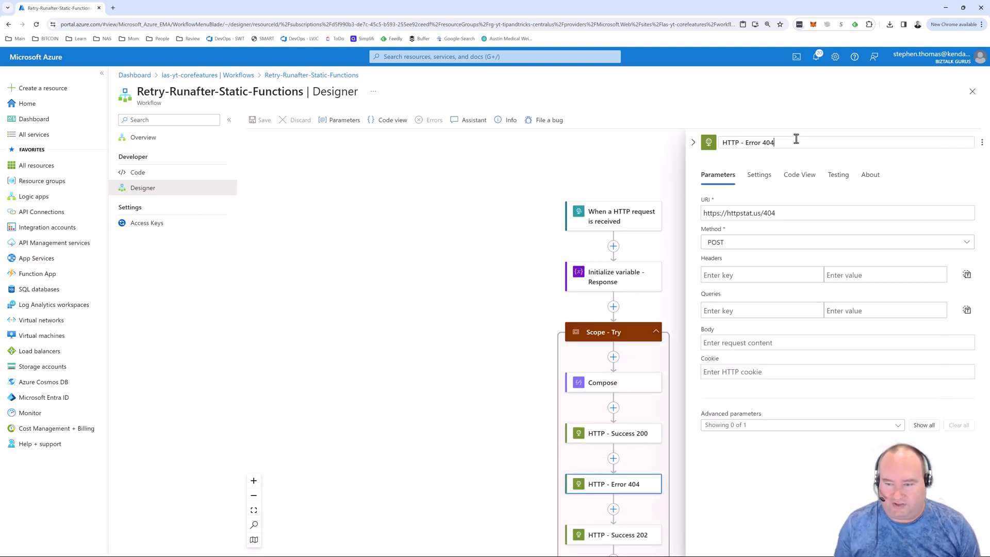
pyautogui.press('Backspace')
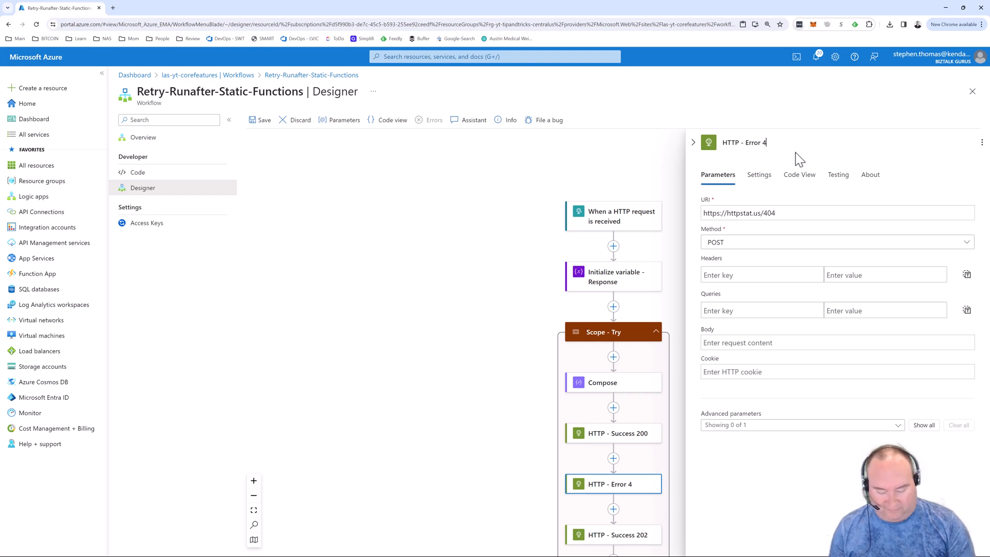
pyautogui.write('29')
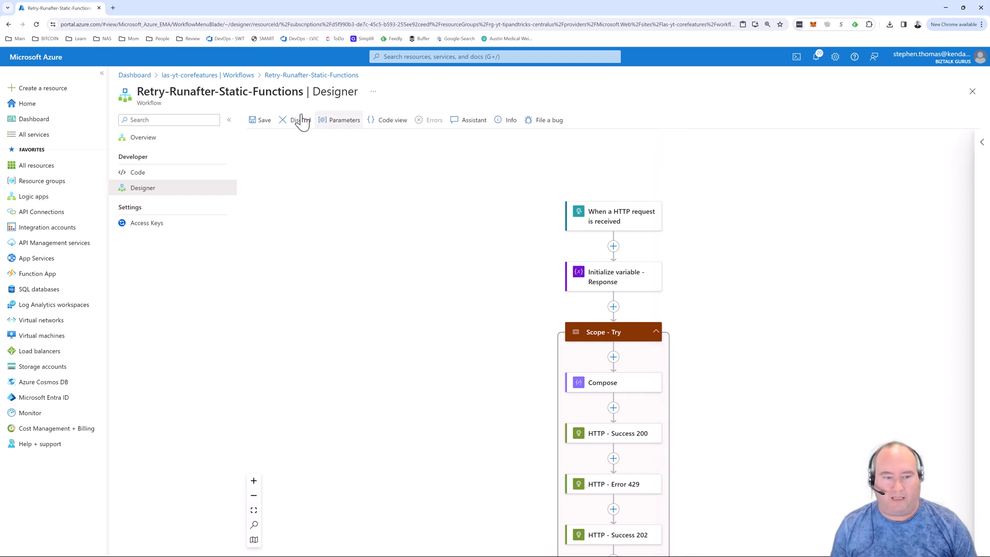
pyautogui.click(260, 119)
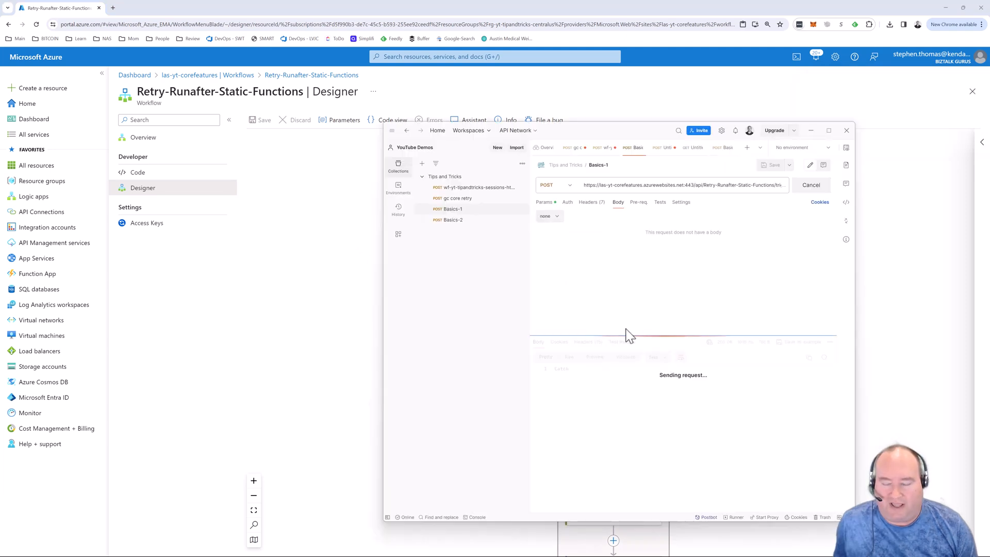
pyautogui.moveTo(634, 414)
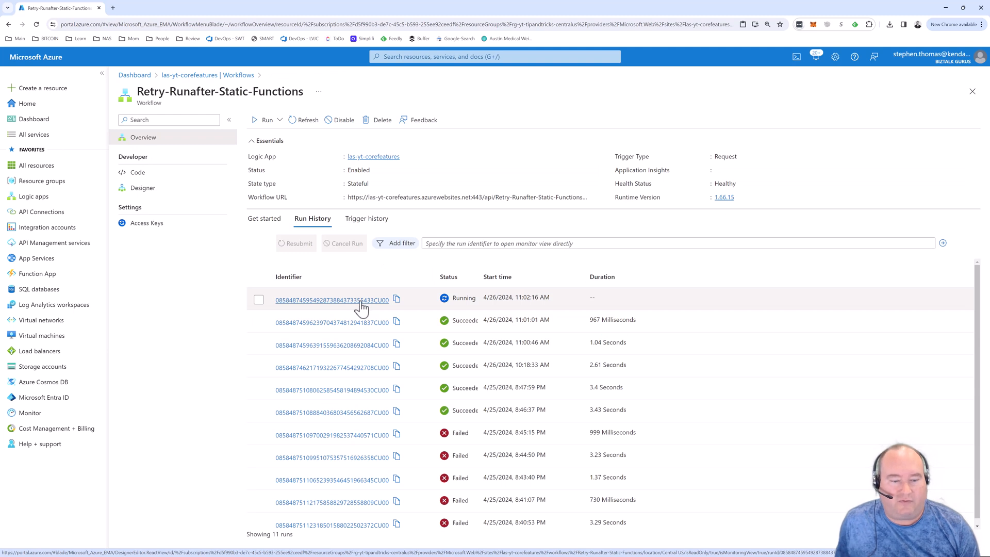
# Open the running run and watch HTTP - Error 429 still in progress after HTTP - Success 200
pyautogui.click(333, 299)
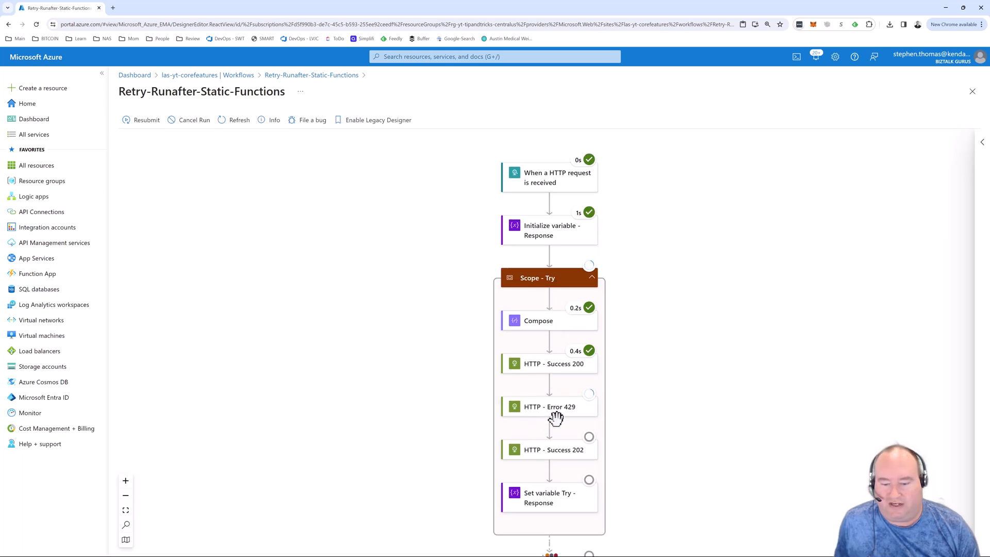
pyautogui.moveTo(568, 415)
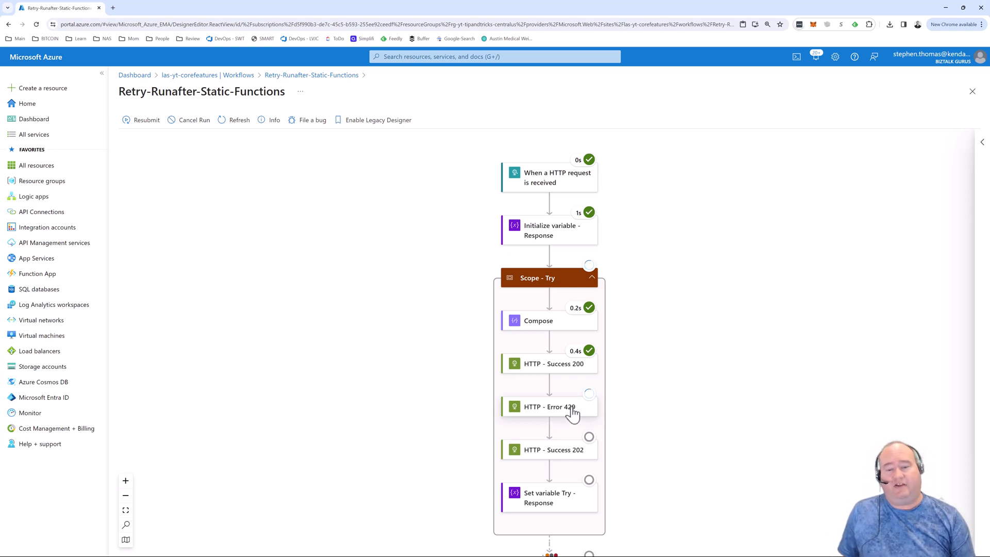
pyautogui.moveTo(593, 423)
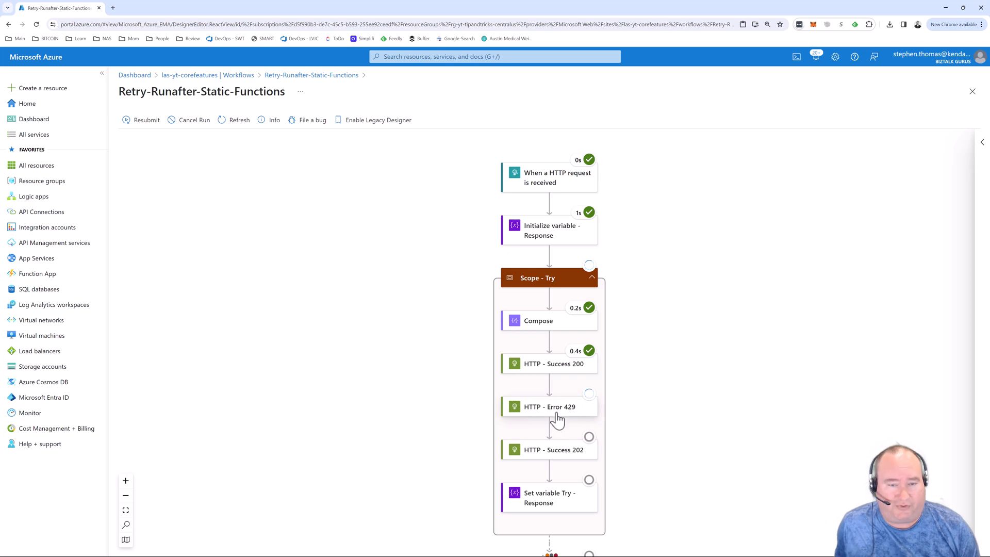
pyautogui.scroll(-3)
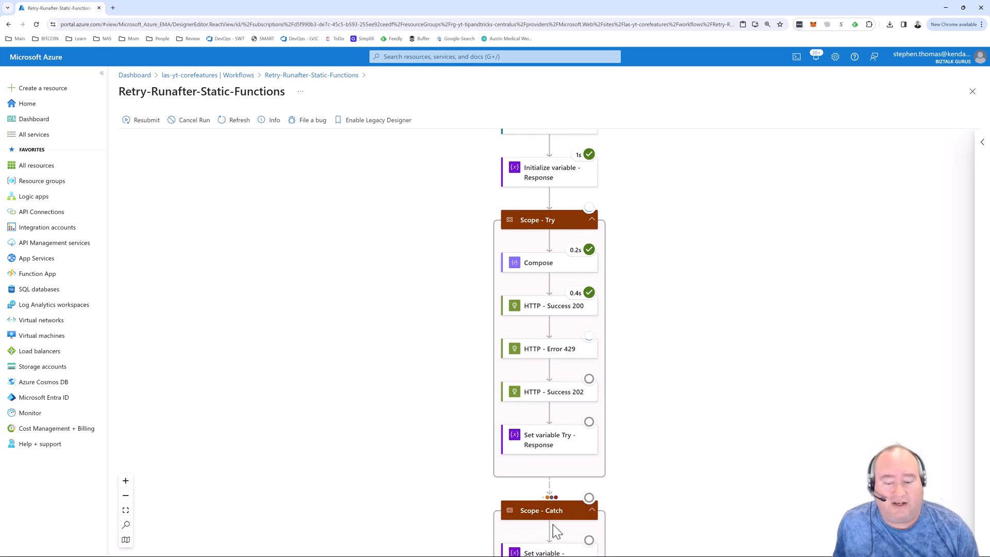
pyautogui.moveTo(829, 409)
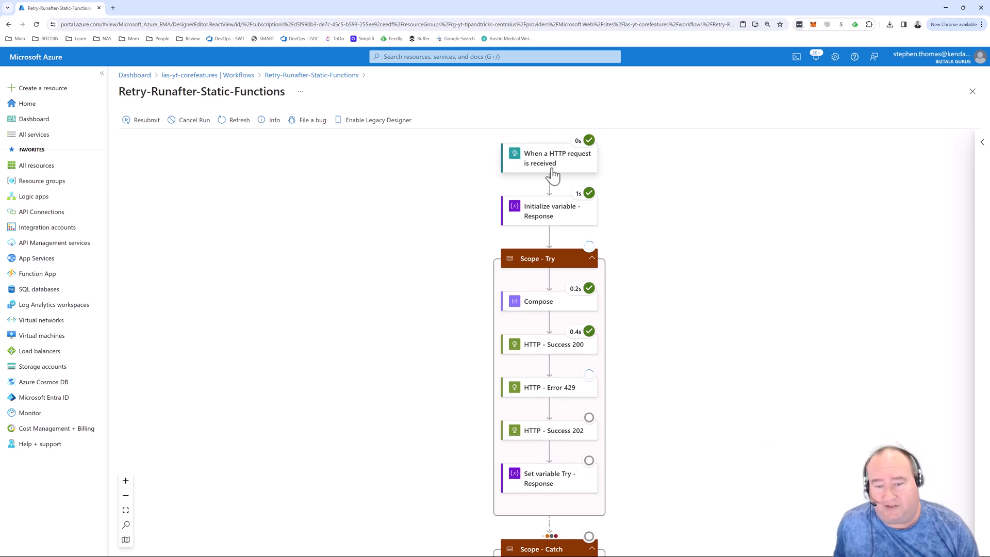
pyautogui.moveTo(559, 410)
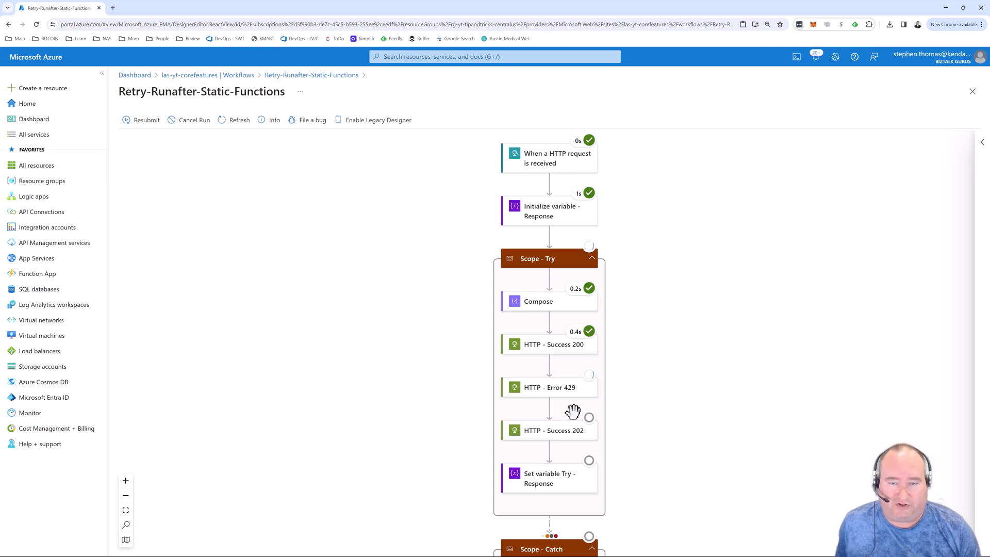
pyautogui.moveTo(672, 389)
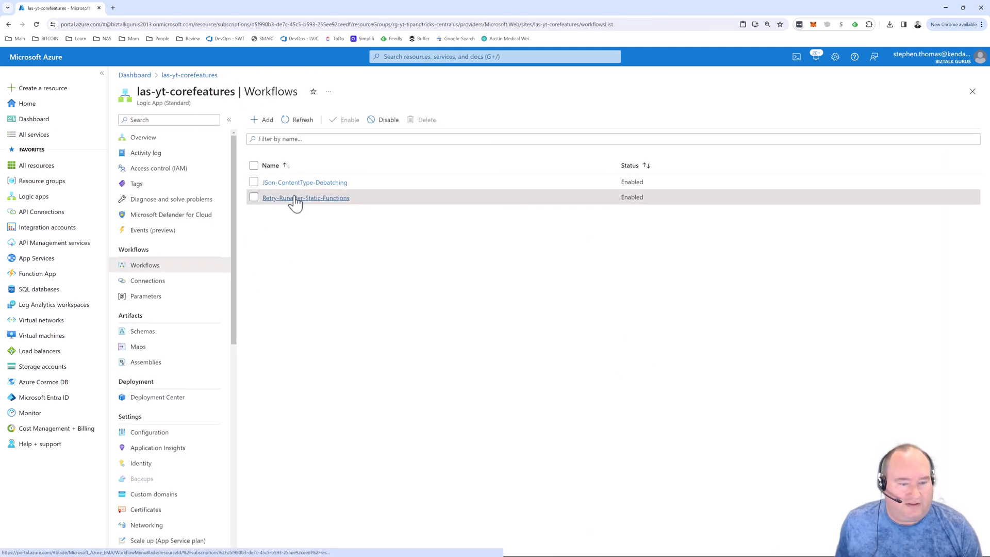
# Open Retry-Runafter-Static-Functions in the designer and start an expression for Compose's inputs
pyautogui.click(305, 198)
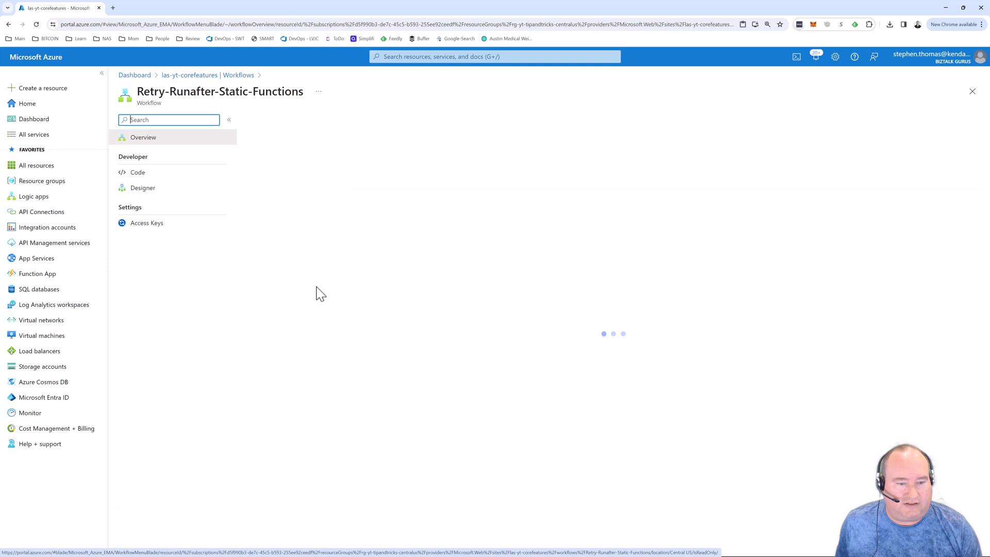
pyautogui.click(142, 188)
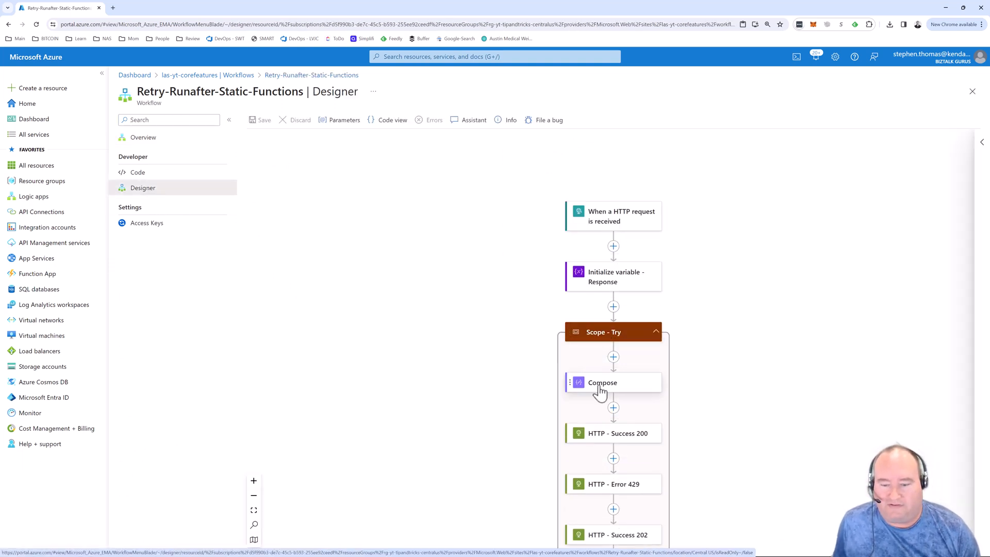
pyautogui.click(601, 381)
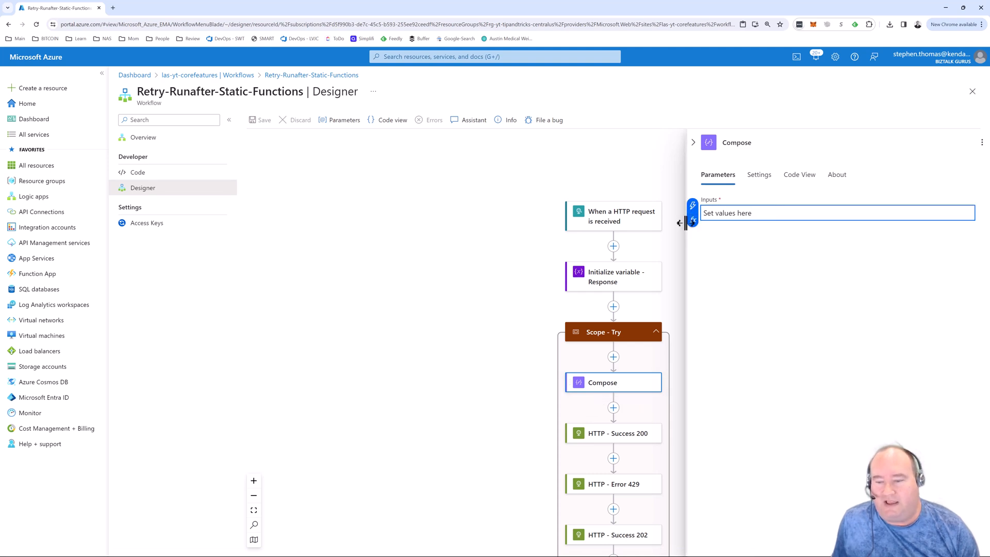
pyautogui.moveTo(692, 221)
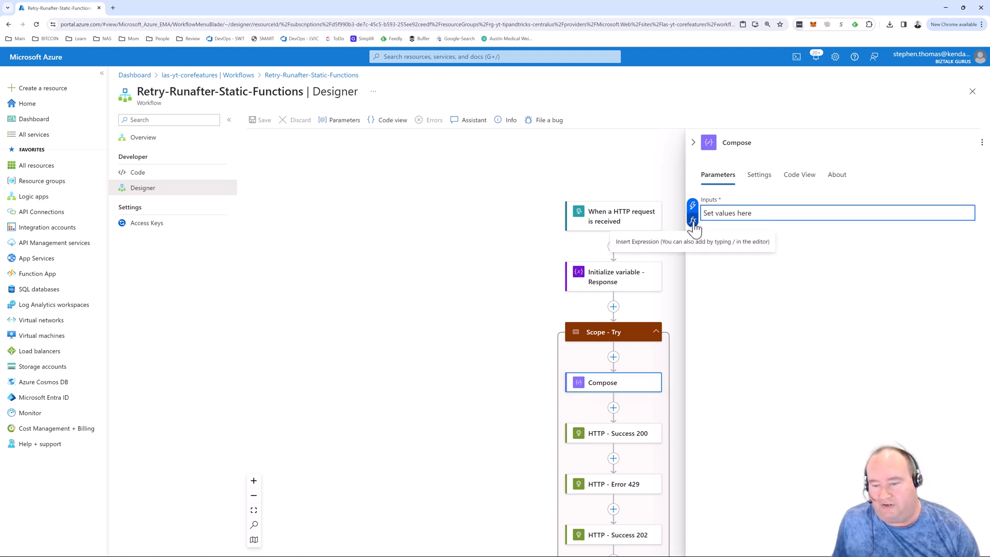
pyautogui.click(692, 220)
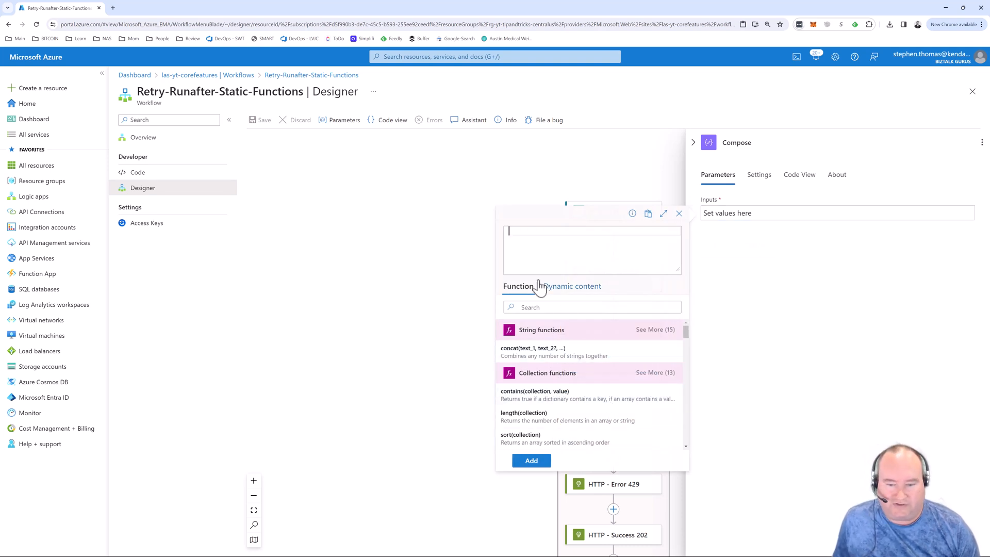
# Browse Dynamic content, then expand and scroll the full String functions list
pyautogui.click(571, 286)
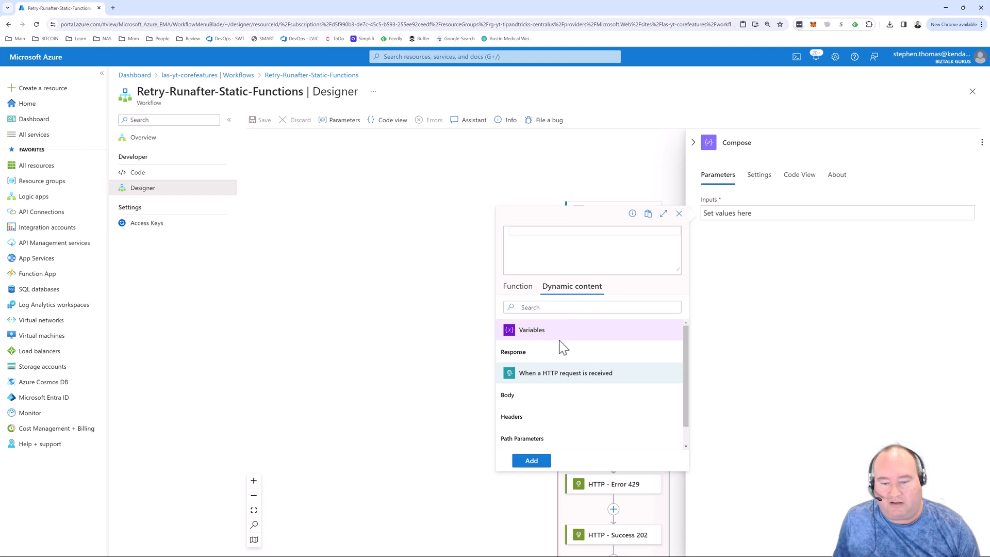
pyautogui.click(517, 286)
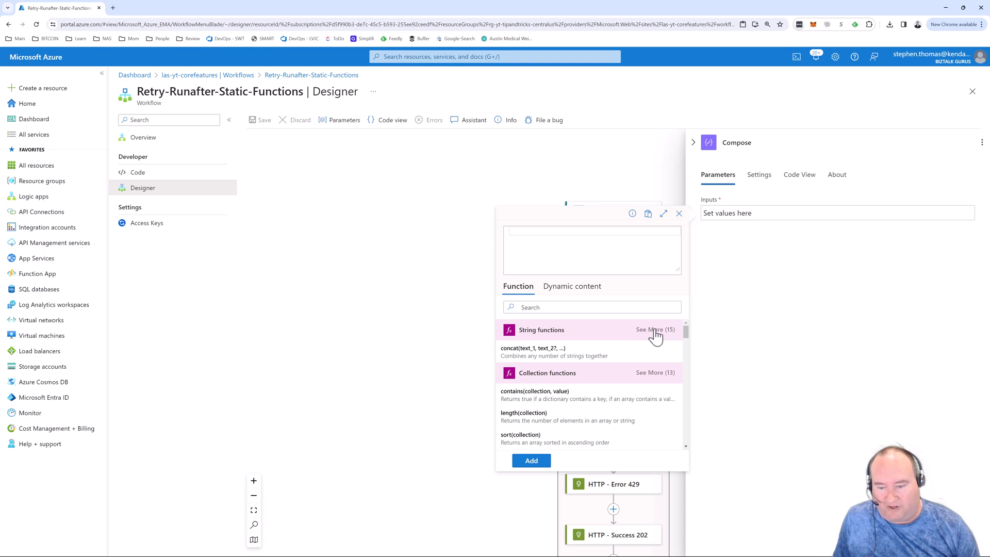
pyautogui.click(655, 329)
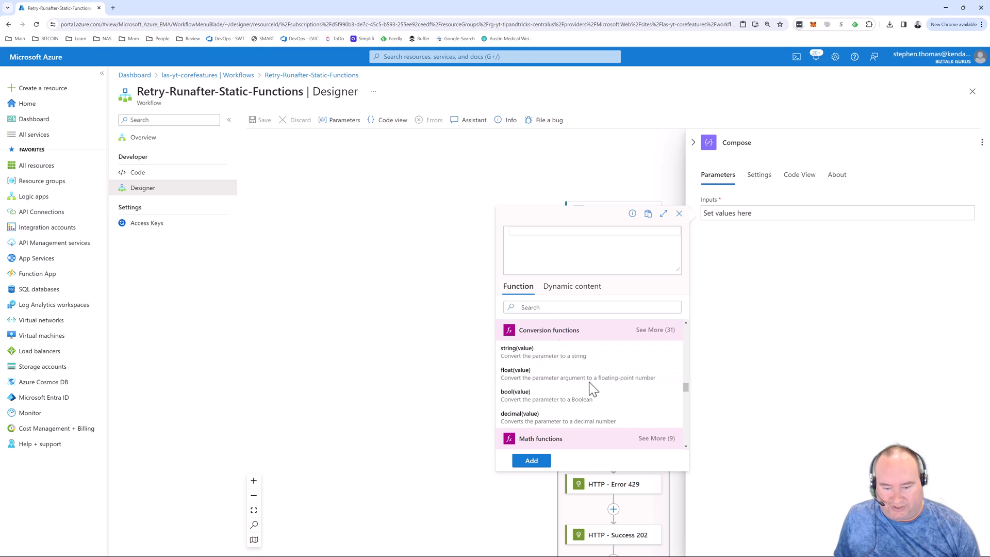
pyautogui.scroll(-3)
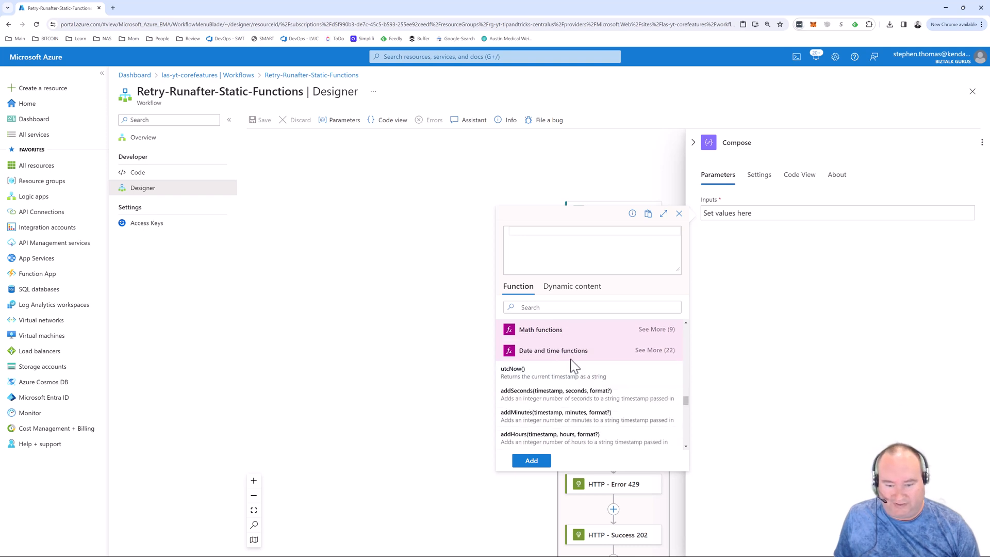
pyautogui.scroll(-3)
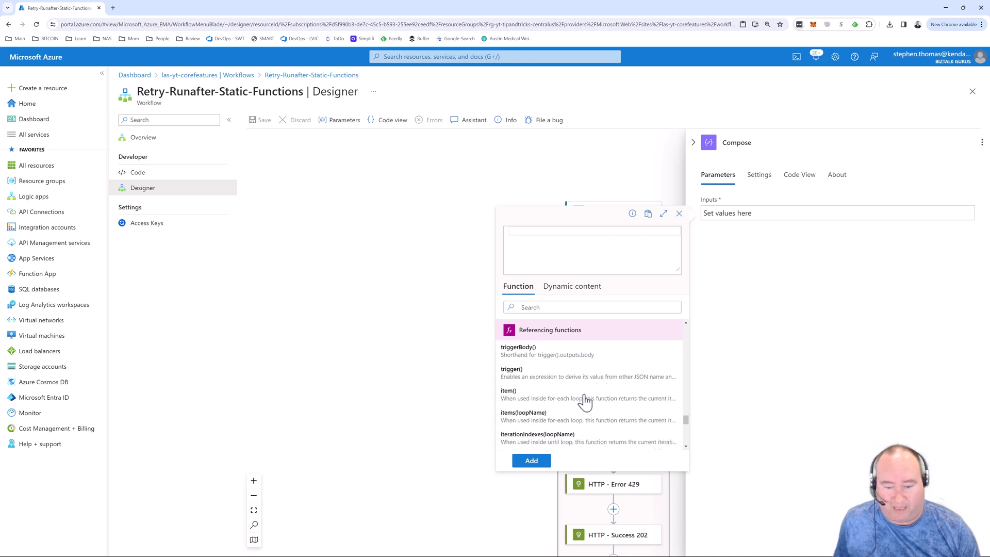
pyautogui.scroll(-3)
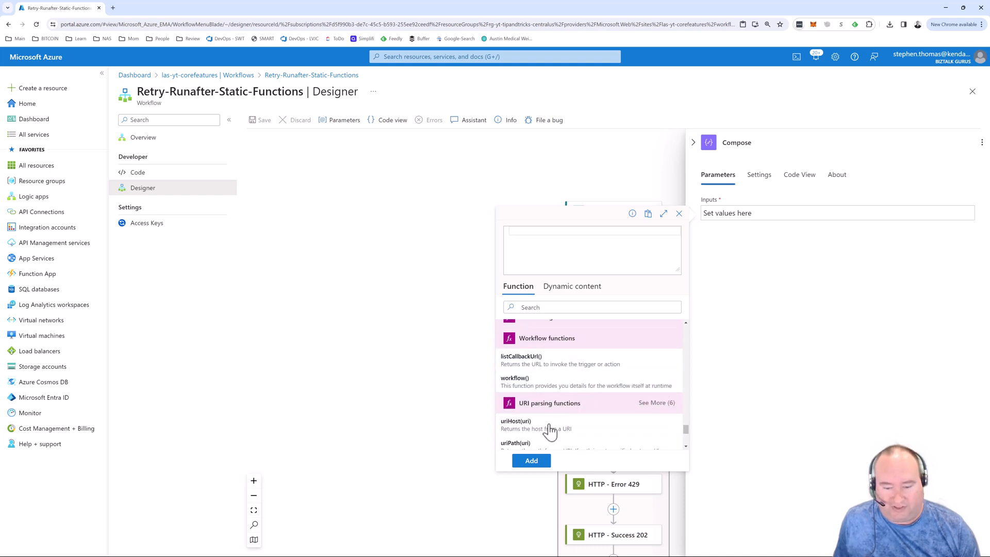
pyautogui.moveTo(550, 423)
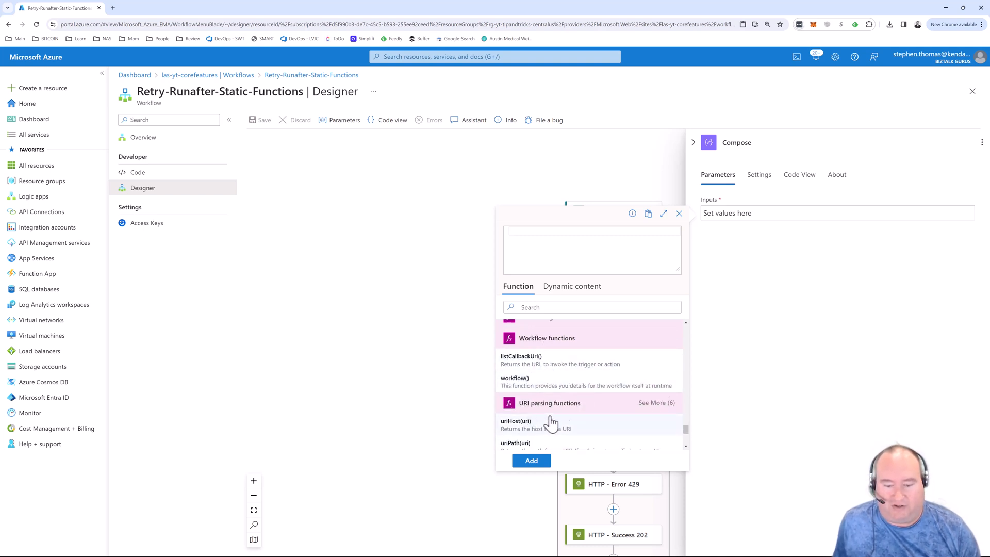
pyautogui.scroll(-3)
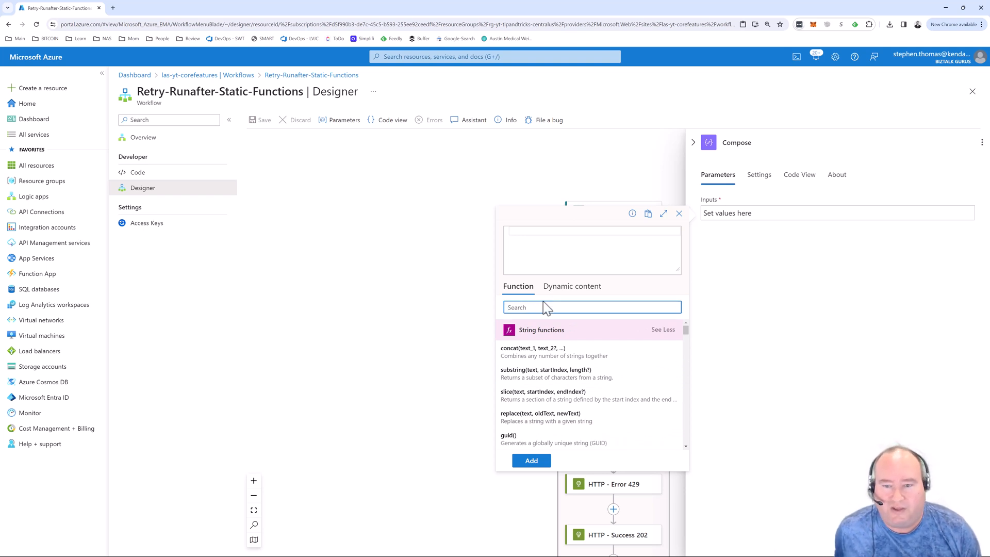
pyautogui.moveTo(411, 263)
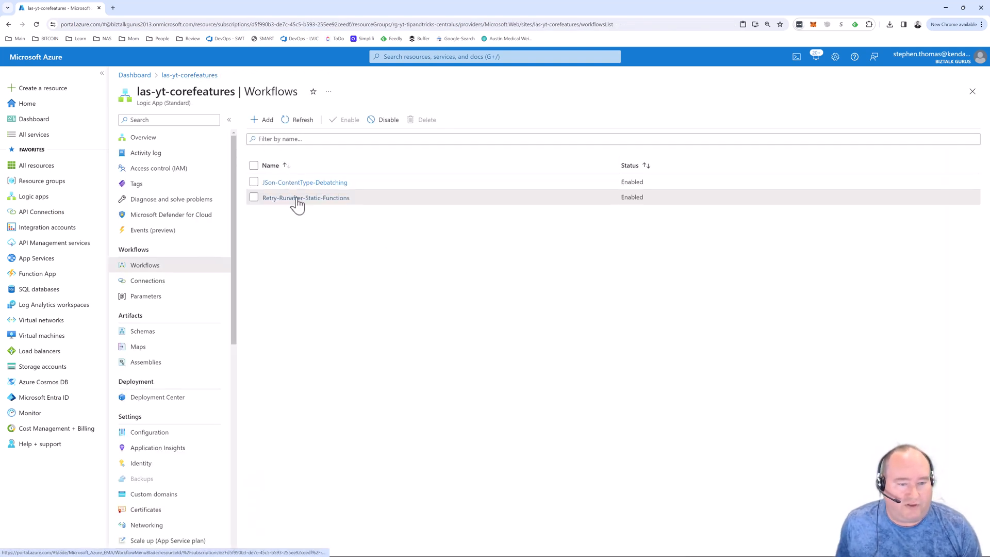
# Open JSon-ContentType-Debatching in the designer and view its Compose action
pyautogui.click(304, 181)
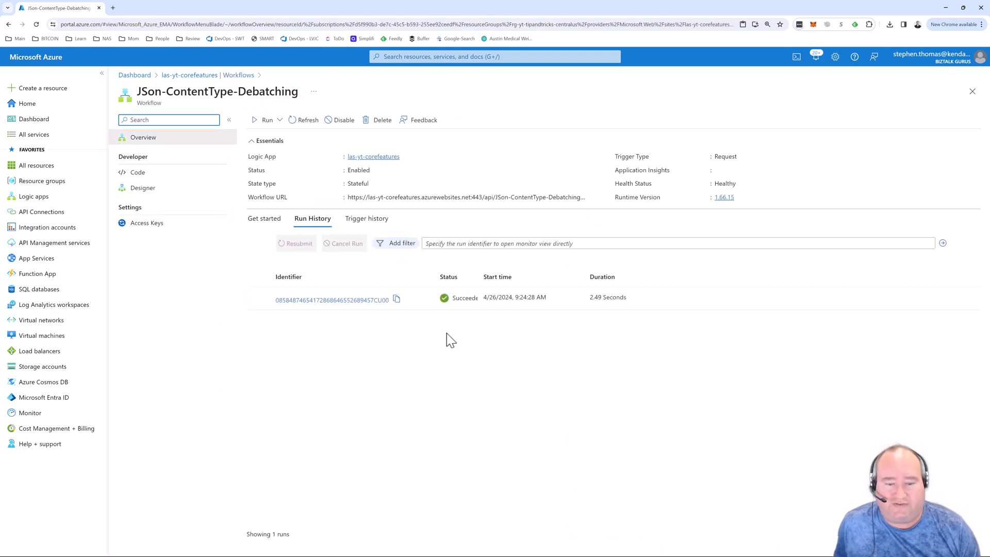
pyautogui.click(142, 187)
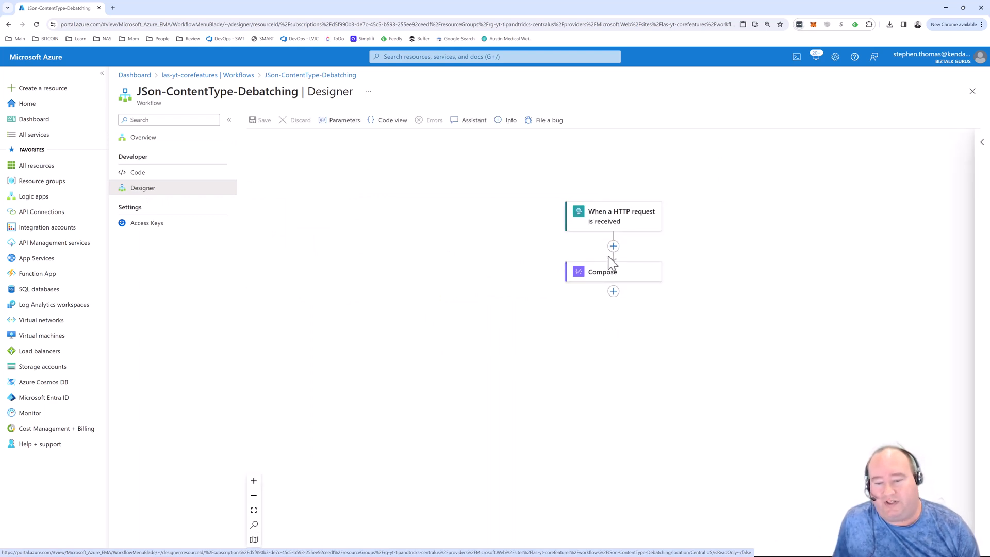
pyautogui.click(601, 272)
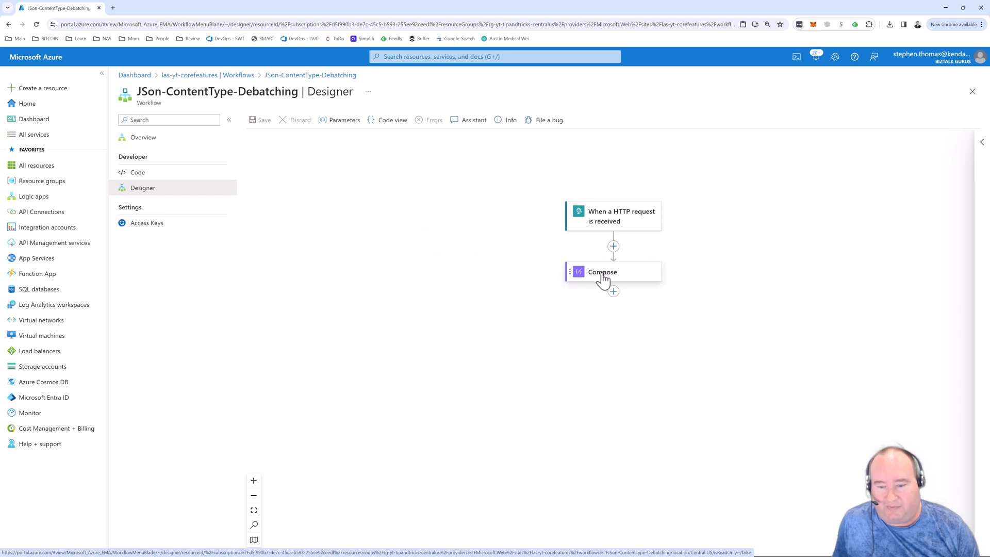
pyautogui.moveTo(613, 291)
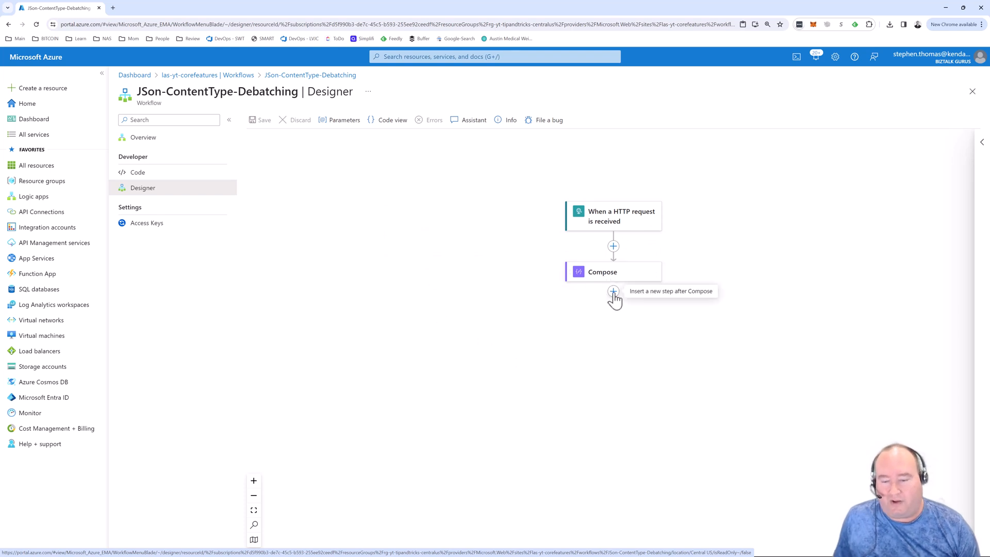
# Add a Response action after Compose by searching 'resp'
pyautogui.click(612, 291)
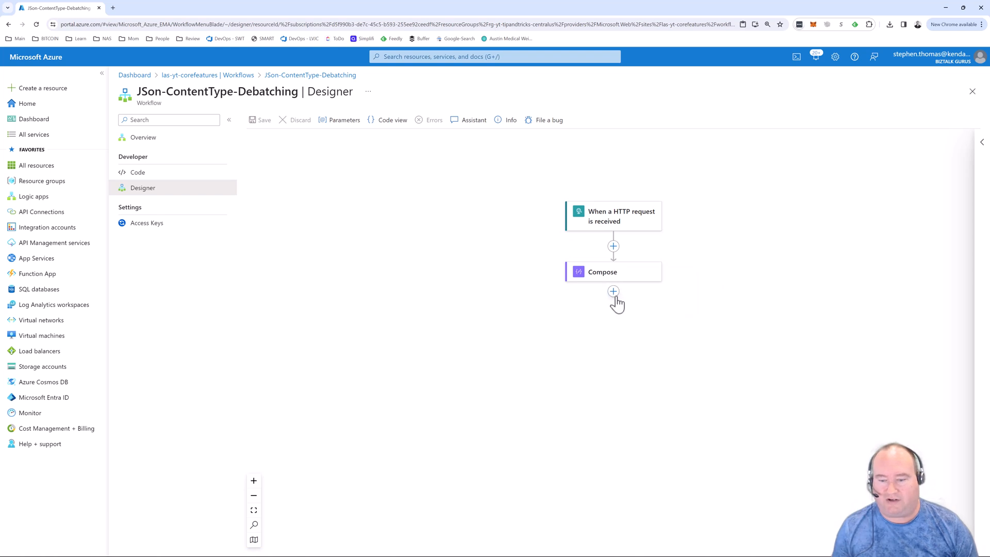
pyautogui.click(613, 291)
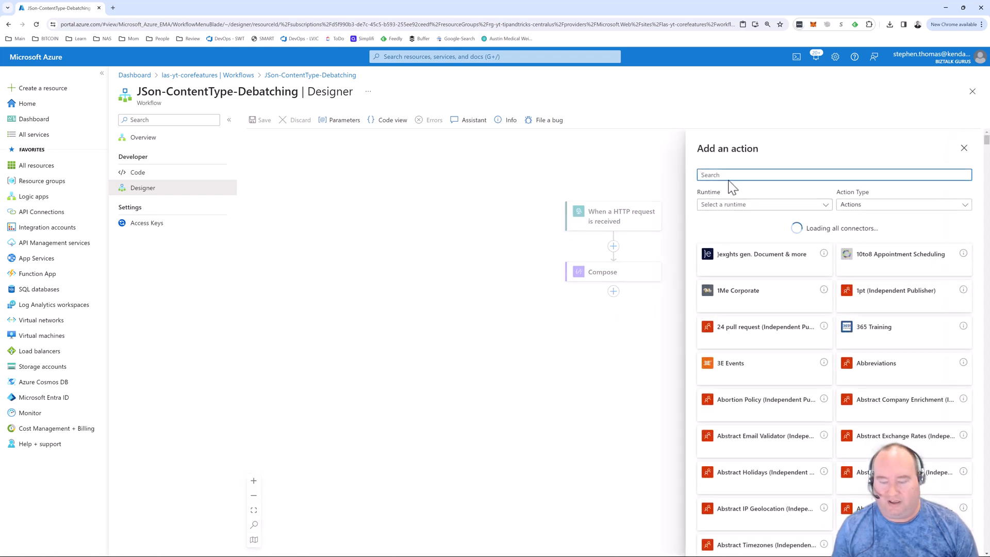
pyautogui.write('resp')
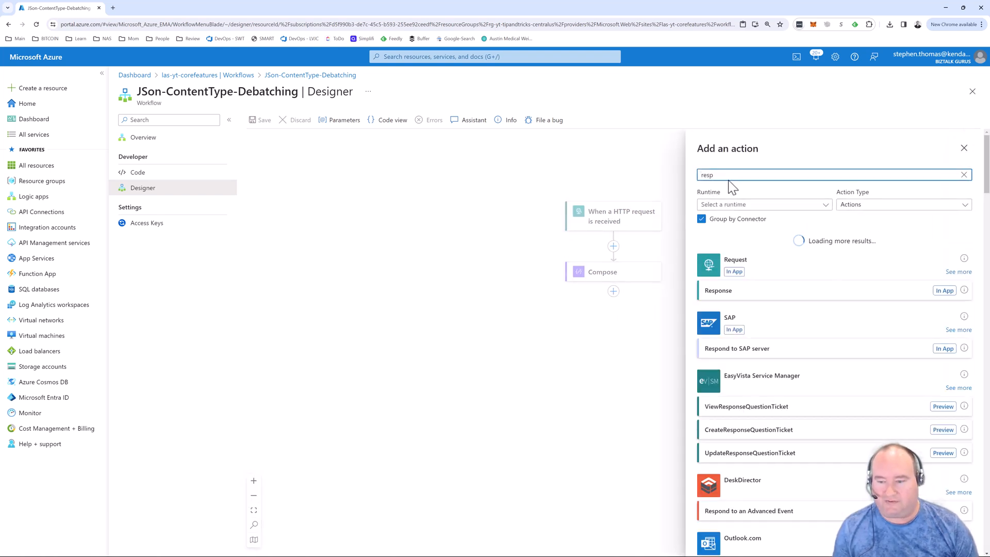
pyautogui.click(717, 290)
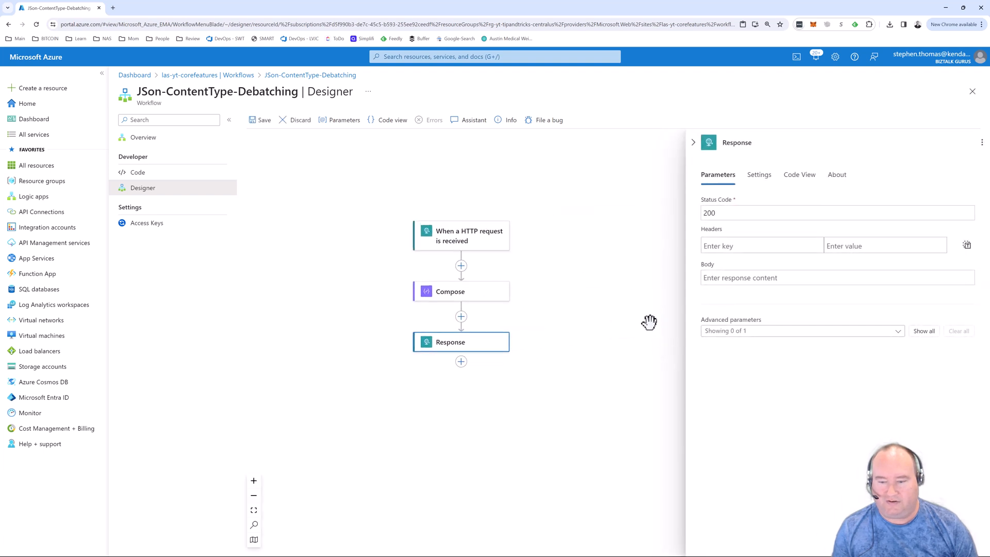
# Look at the Response body's dynamic content, then return to Compose's inputs
pyautogui.click(837, 277)
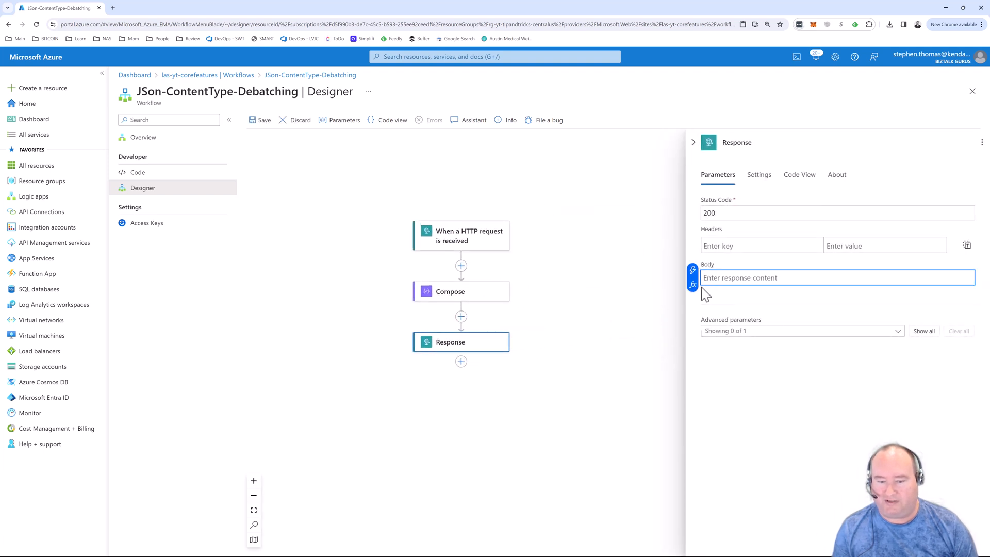
pyautogui.click(837, 277)
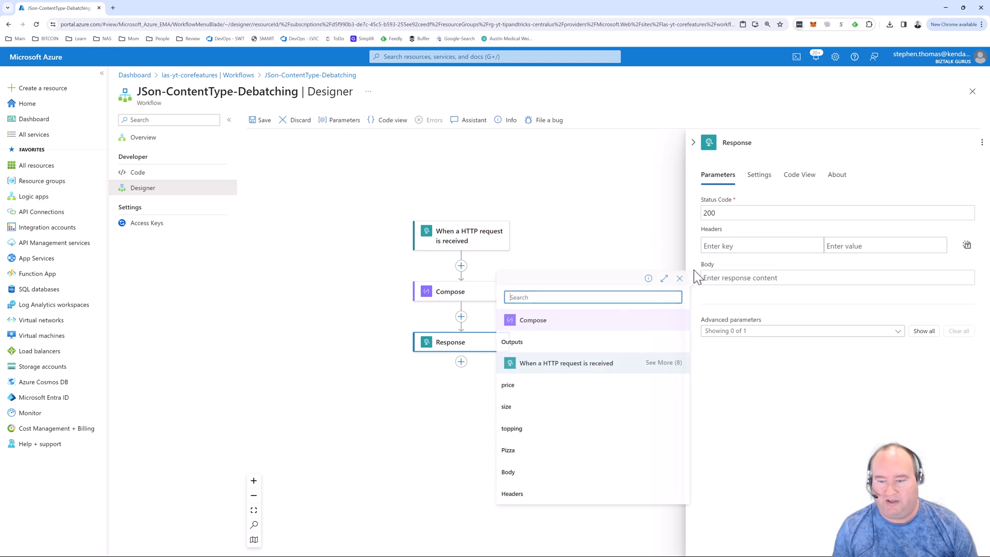
pyautogui.click(680, 278)
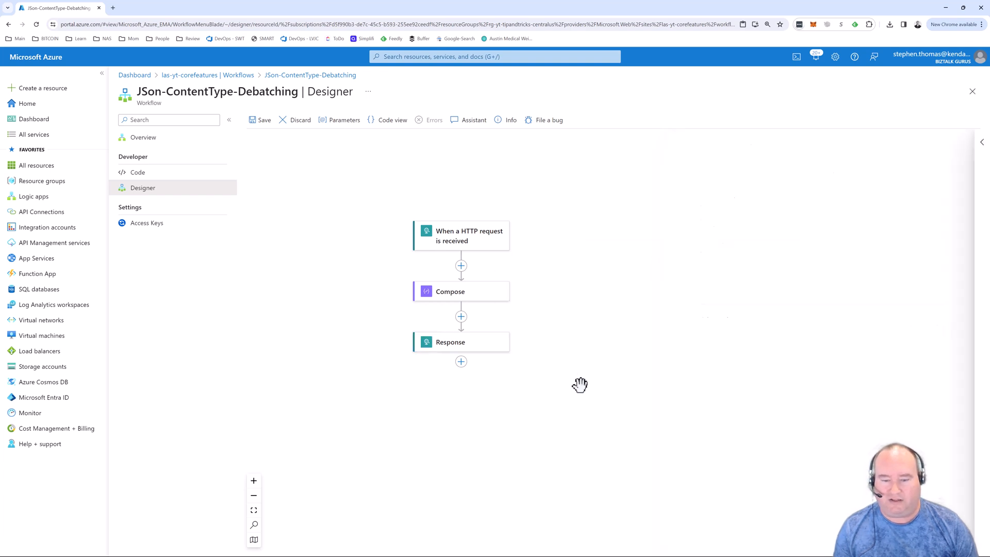
pyautogui.click(451, 291)
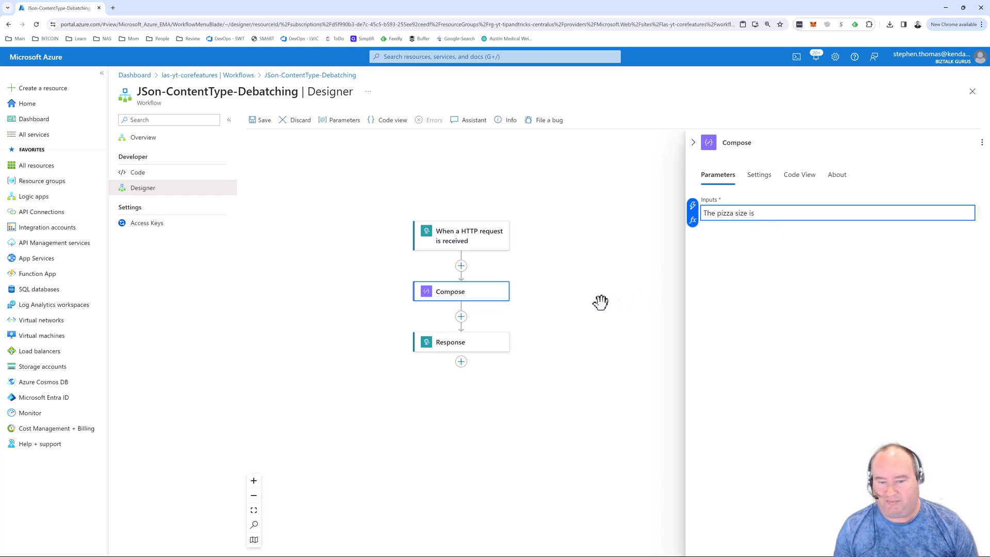
# Generate the trigger schema from the sample pizza JSON and insert the size into Compose's message
pyautogui.click(461, 235)
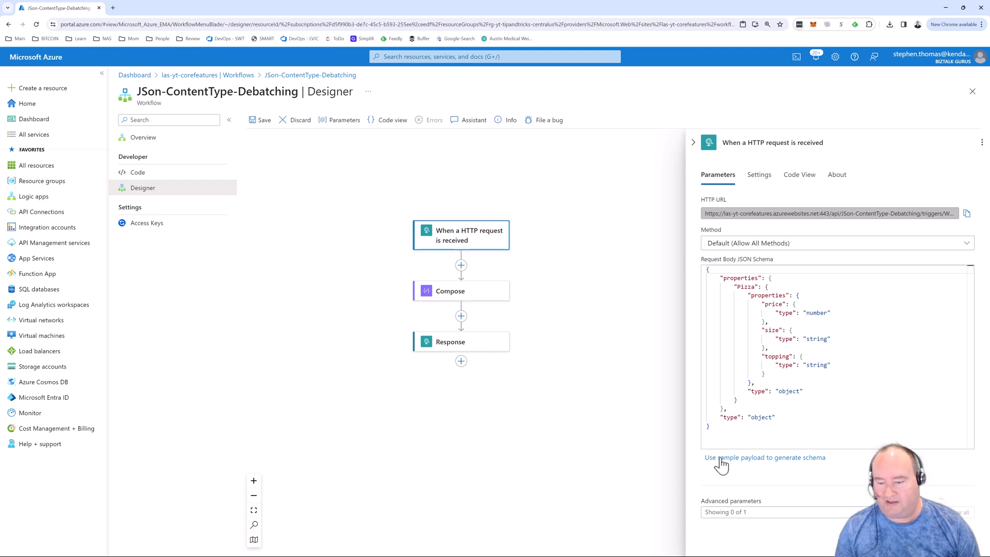
pyautogui.click(764, 457)
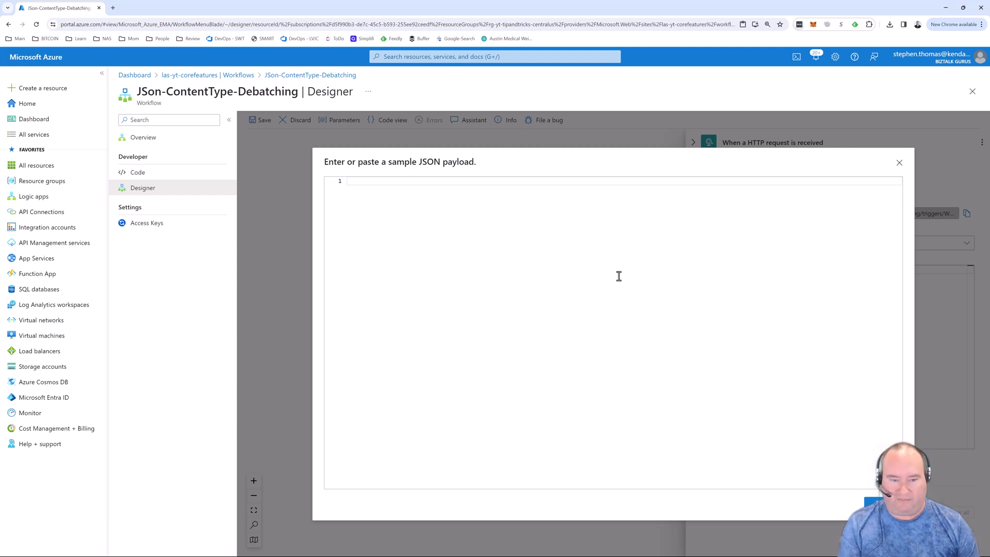
pyautogui.write('{"Pizza": {"topping": "cheese", "size": "small", "price": 12.5}}')
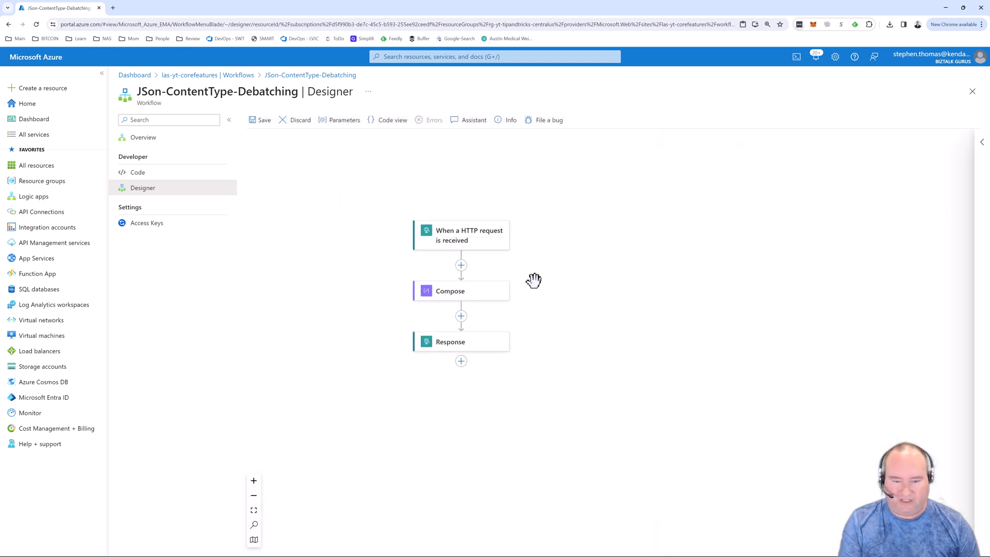
pyautogui.click(451, 290)
pyautogui.write('The pizza size is')
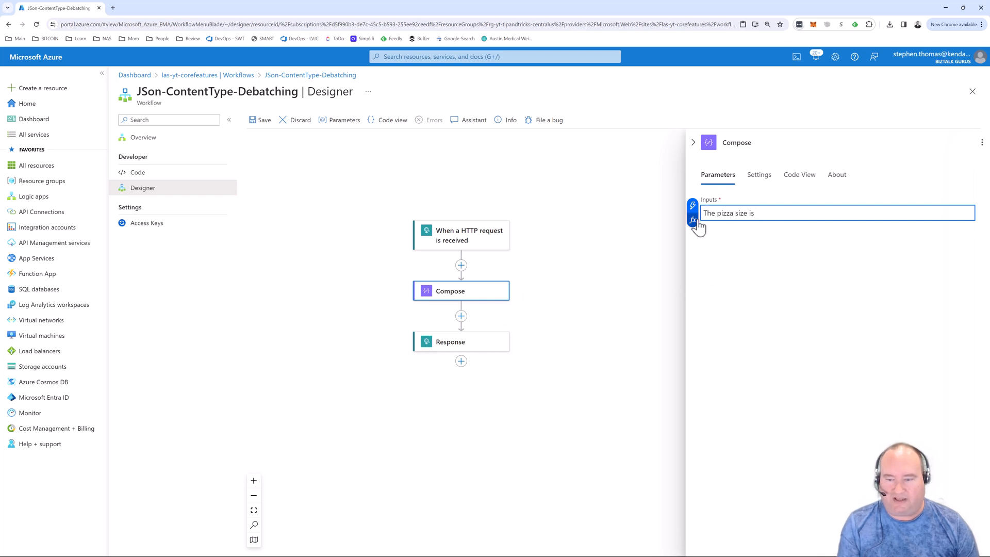
pyautogui.click(693, 204)
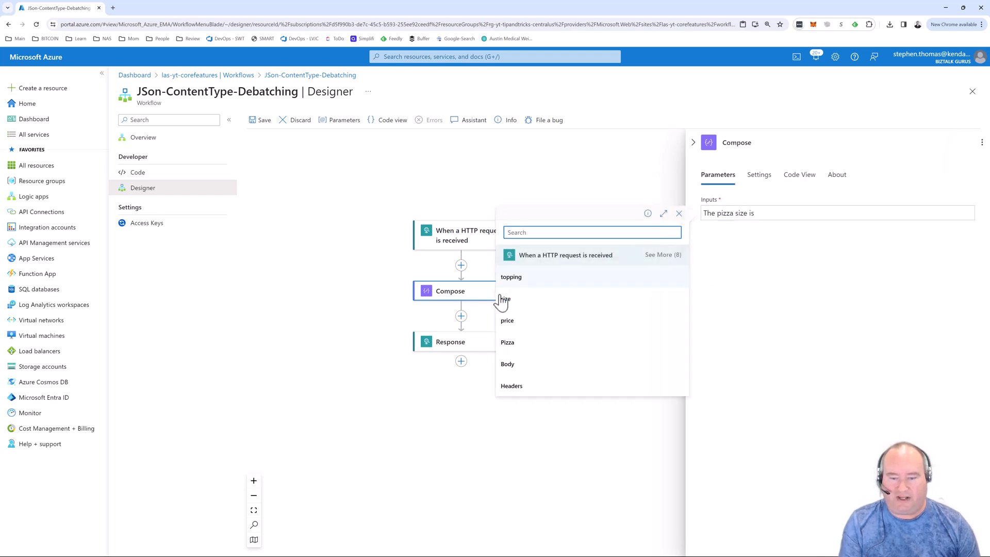
pyautogui.moveTo(507, 347)
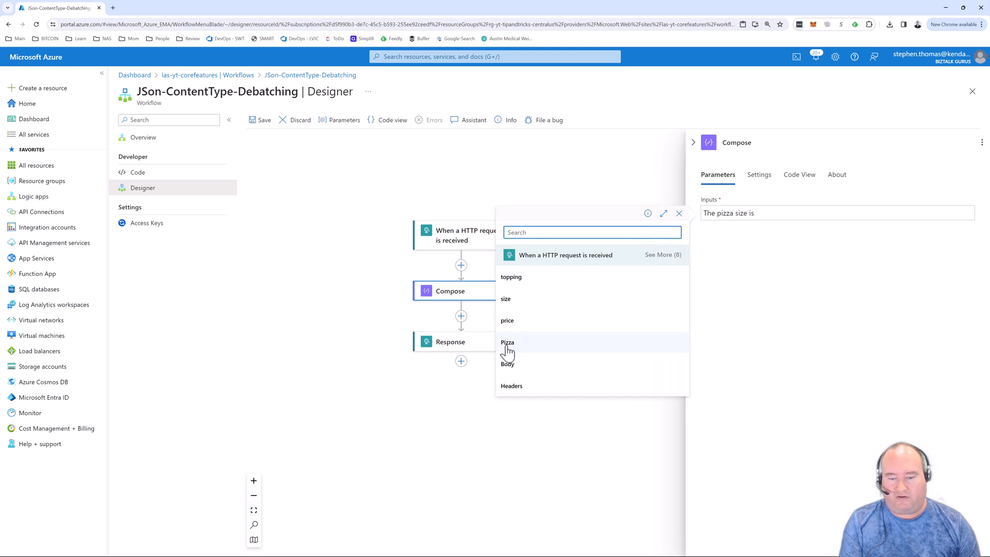
pyautogui.moveTo(509, 309)
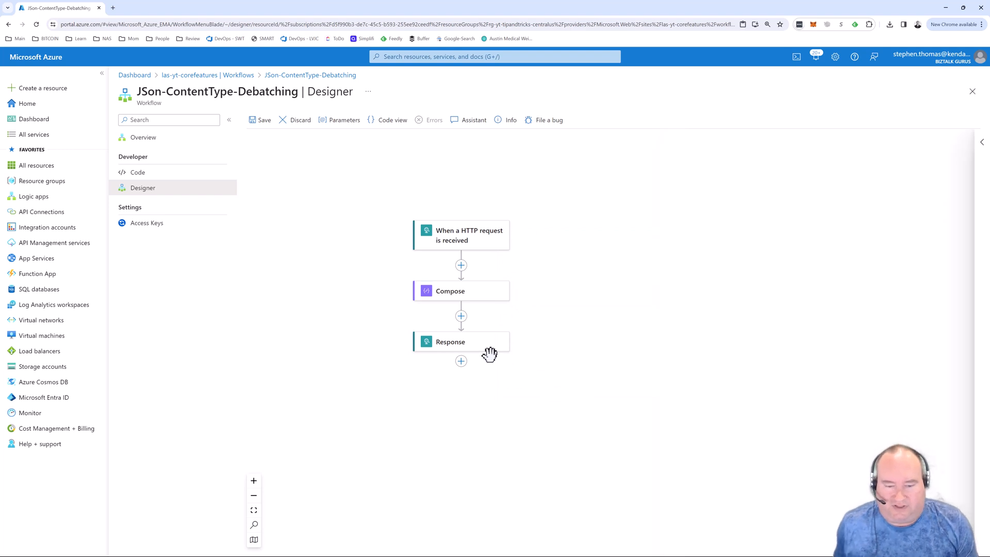
# Send the pizza request without the JSON Content-Type header, get 200 'The pizza size is', then re-enable the header
pyautogui.click(264, 119)
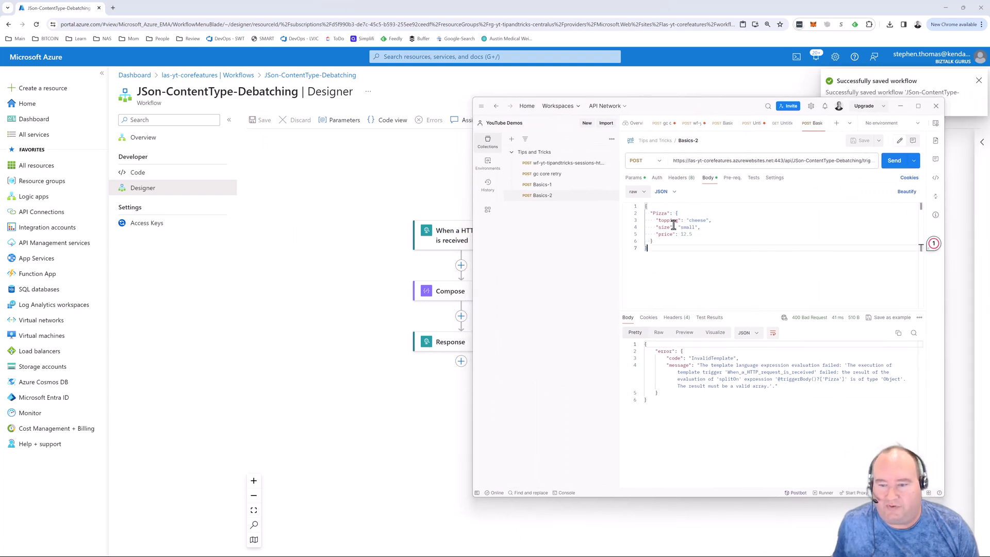
pyautogui.click(680, 178)
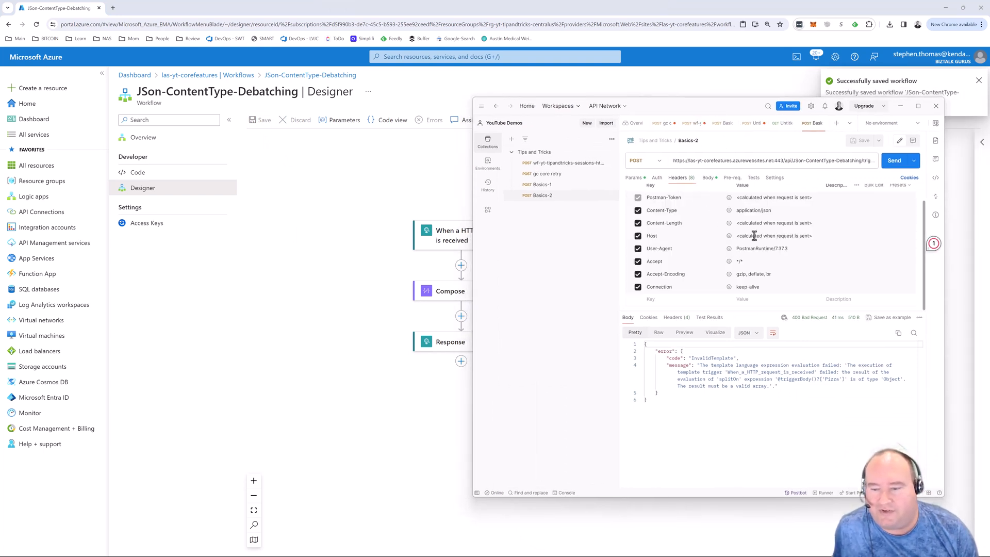
pyautogui.click(637, 211)
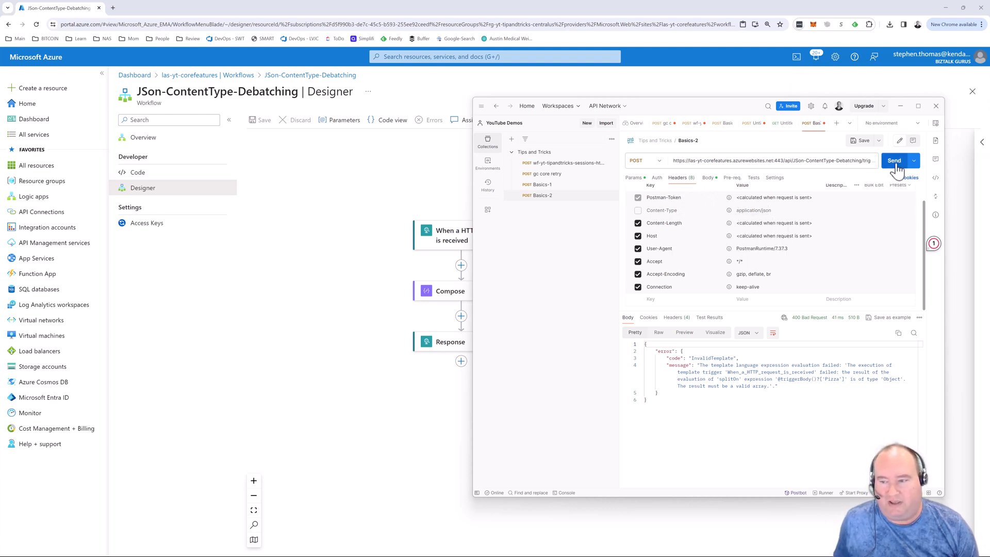
pyautogui.click(893, 160)
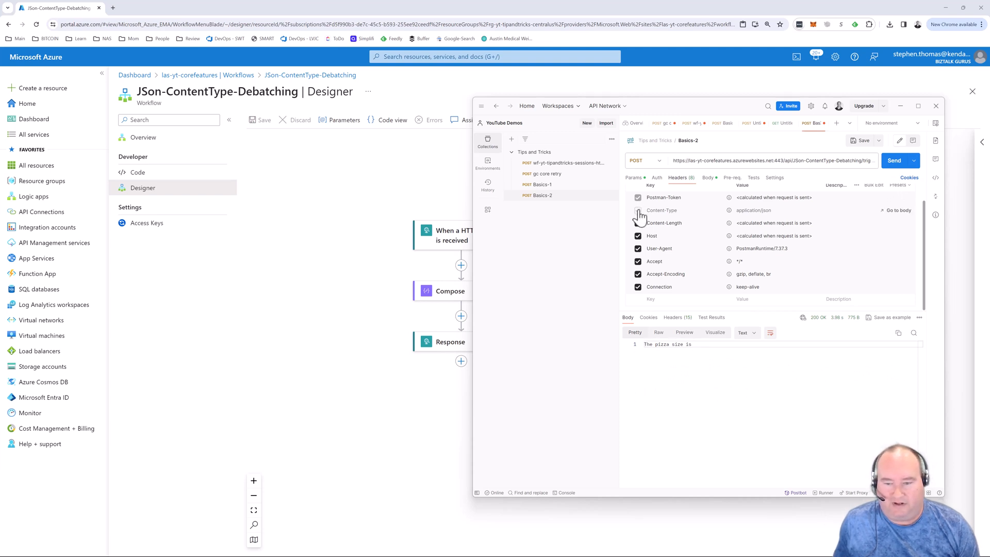
pyautogui.click(893, 161)
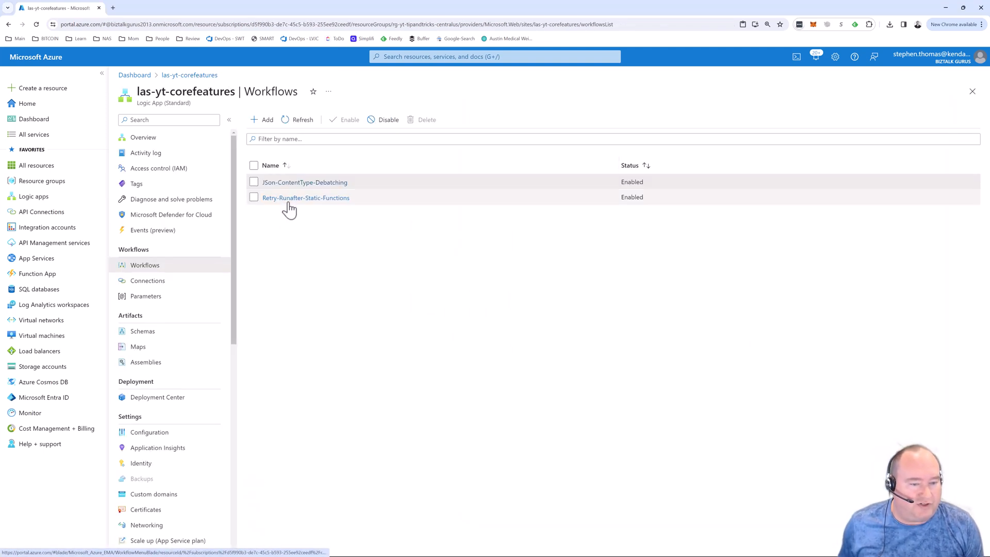
# Reach the testing options of the HTTP - Error 429 action in the Retry-Runafter-Static-Functions designer
pyautogui.click(306, 197)
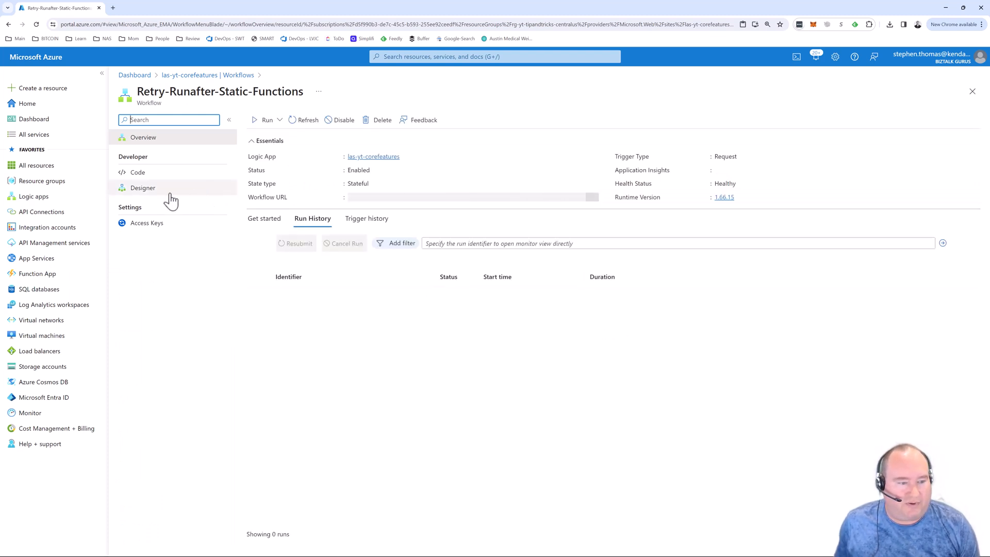
pyautogui.click(142, 188)
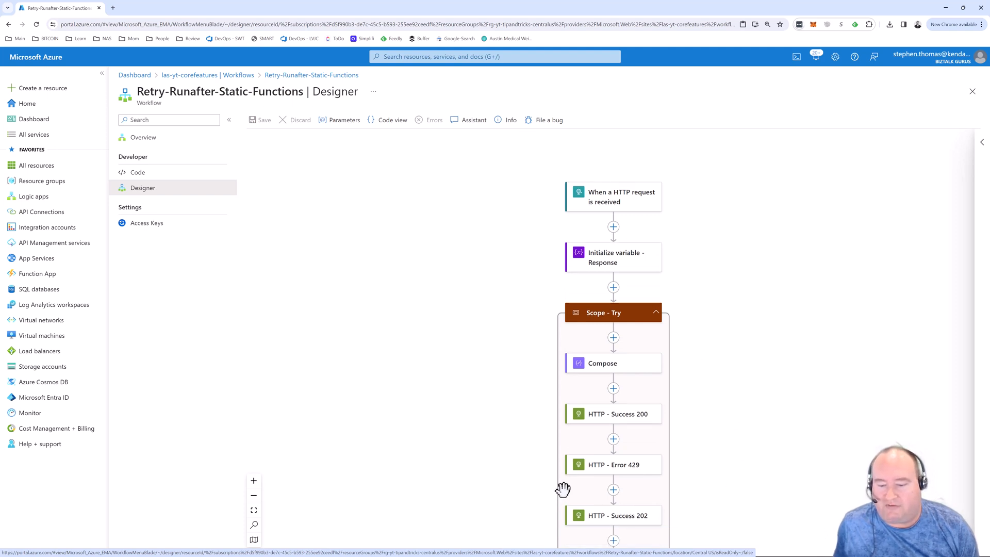
pyautogui.click(613, 465)
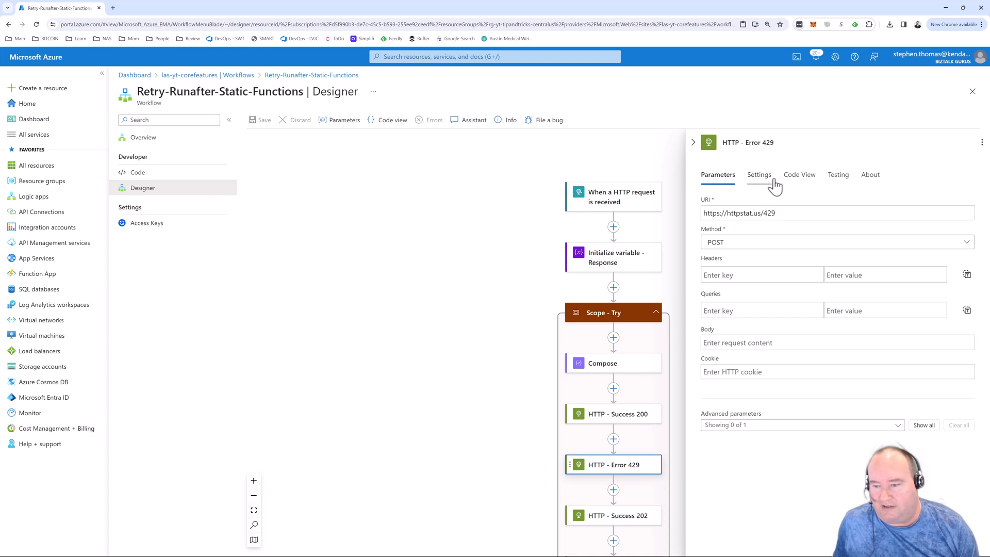
pyautogui.click(837, 174)
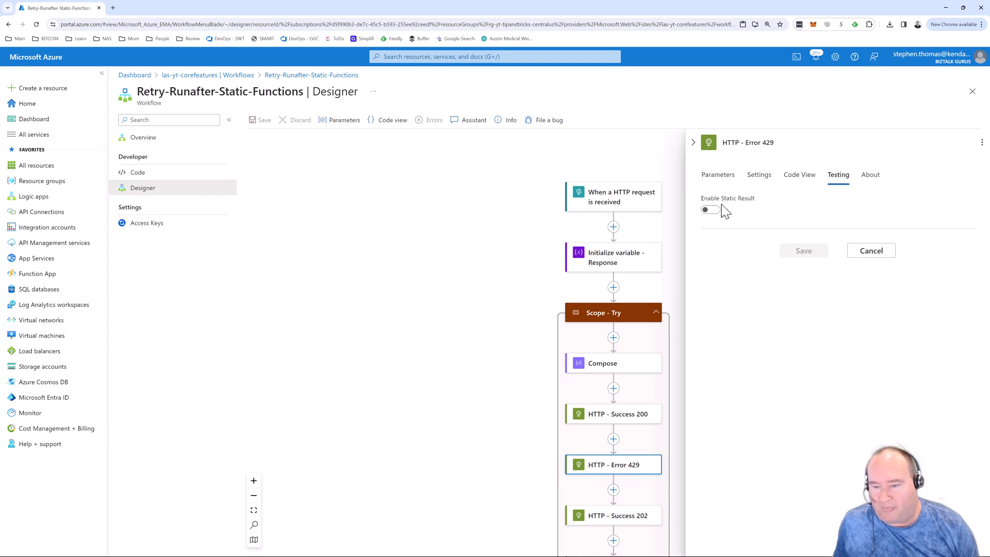
# Enable a static result with Outputs included, status Succeeded and code OK, and save it
pyautogui.click(709, 210)
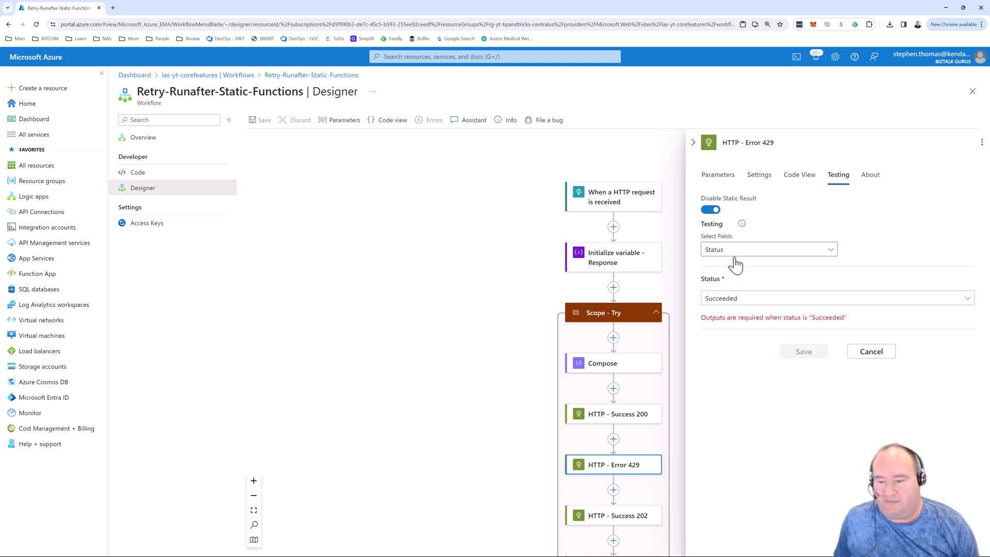
pyautogui.click(767, 248)
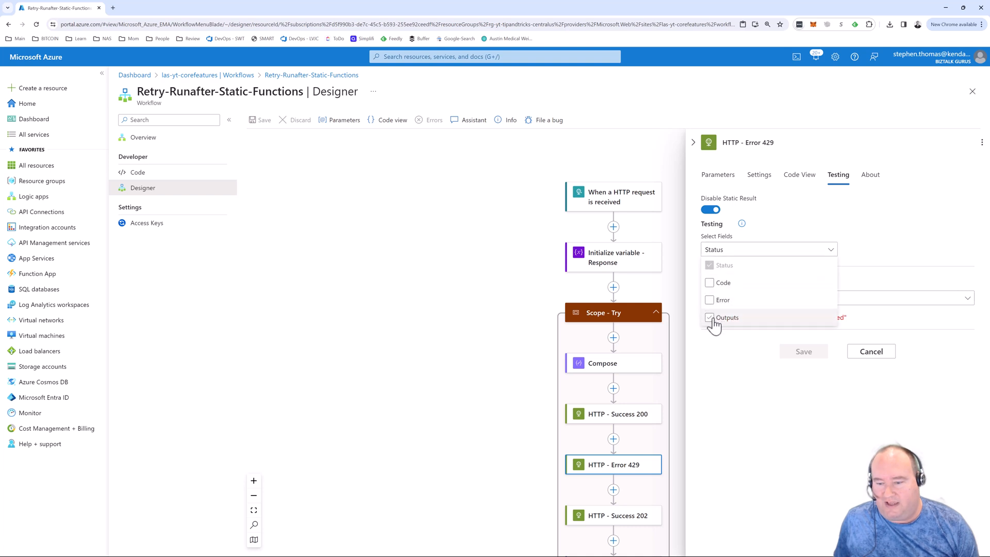
pyautogui.click(710, 317)
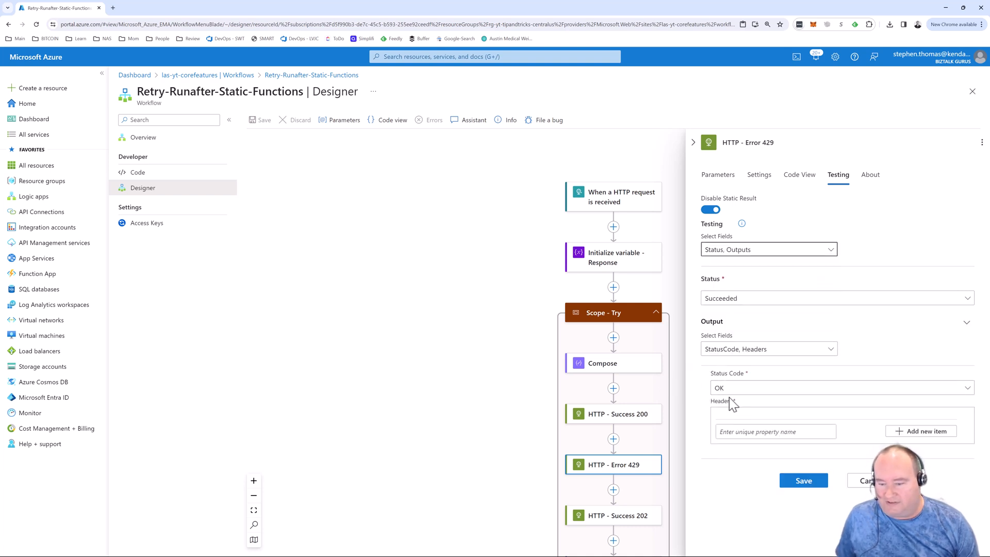
pyautogui.click(717, 174)
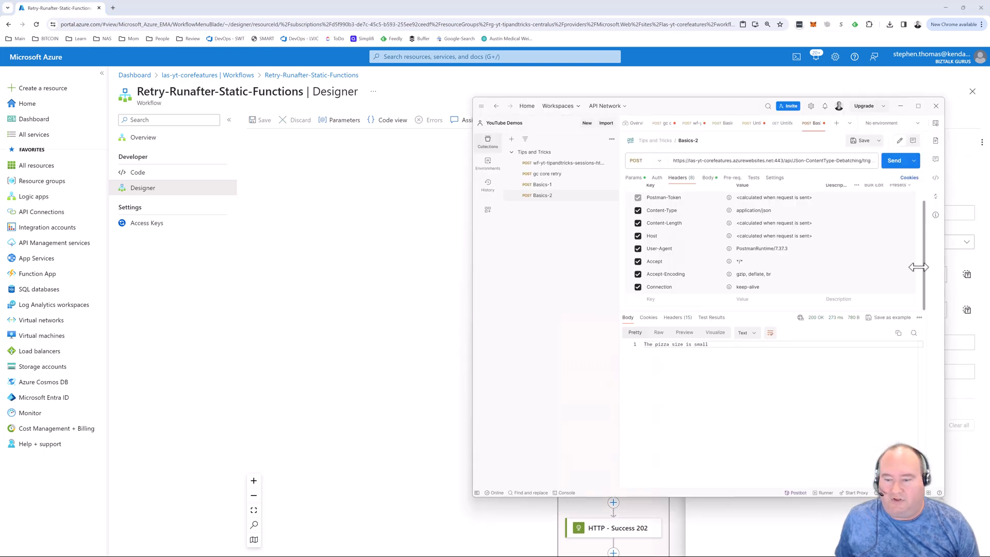
# Send the Basics-1 request to Retry-Runafter-Static-Functions and get a 200 'Success' body
pyautogui.click(540, 184)
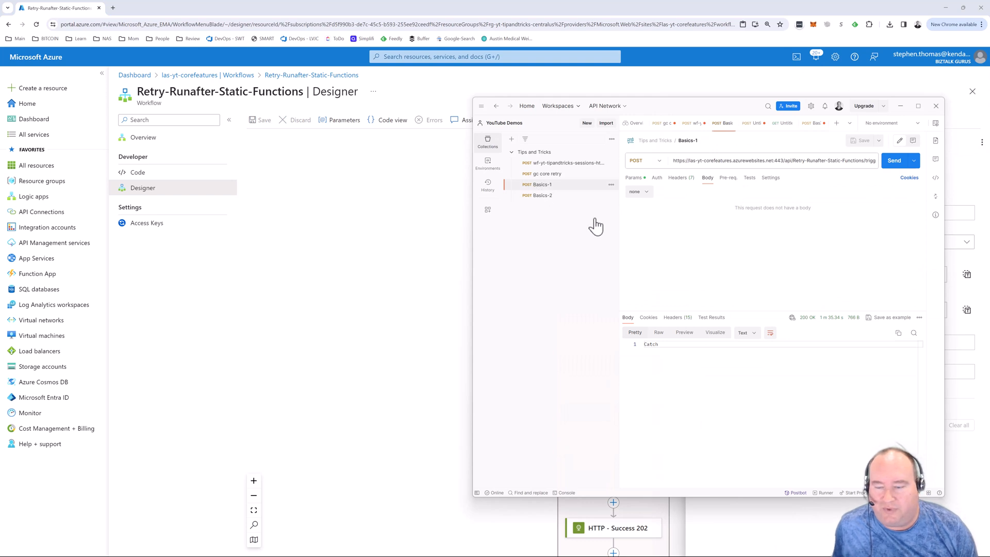
pyautogui.click(892, 161)
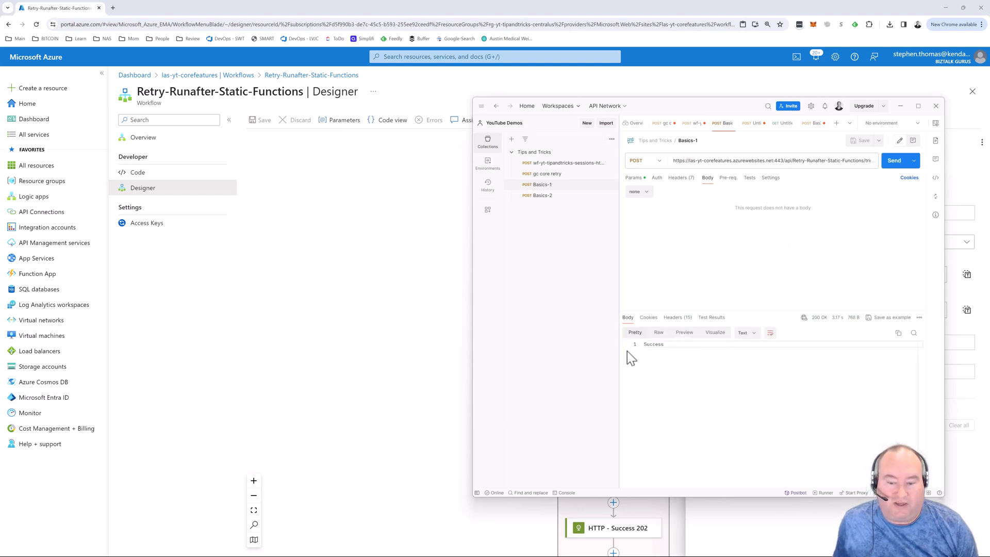
pyautogui.moveTo(422, 297)
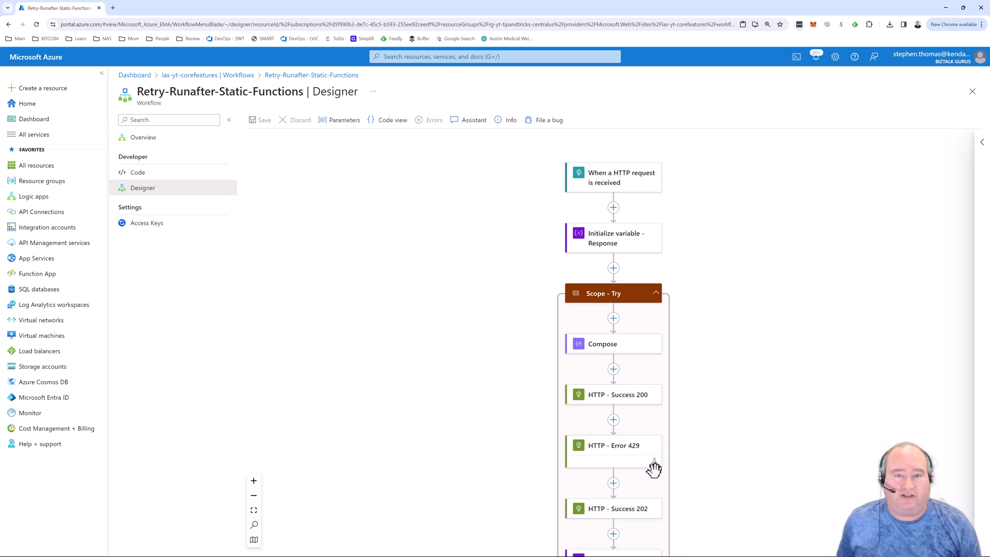
pyautogui.moveTo(479, 375)
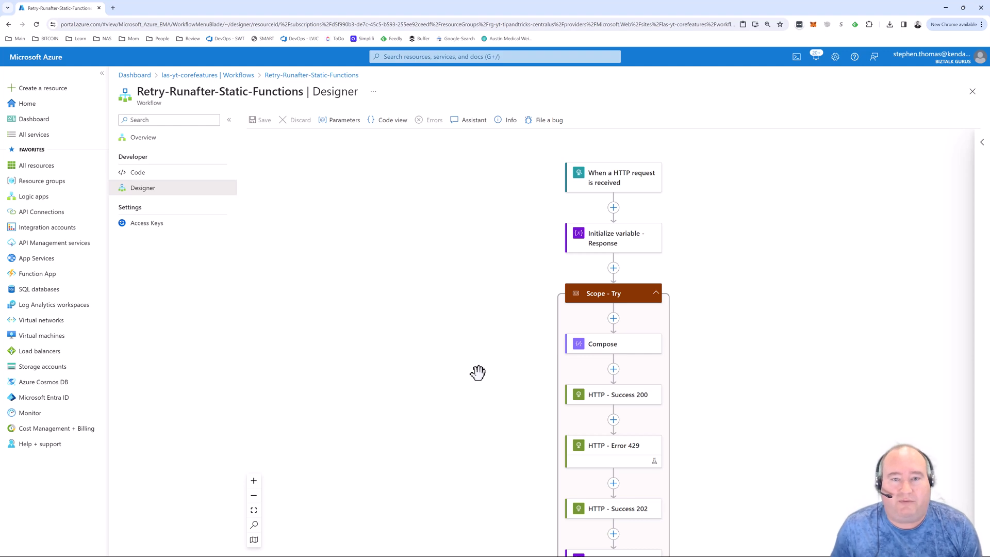
pyautogui.moveTo(797, 289)
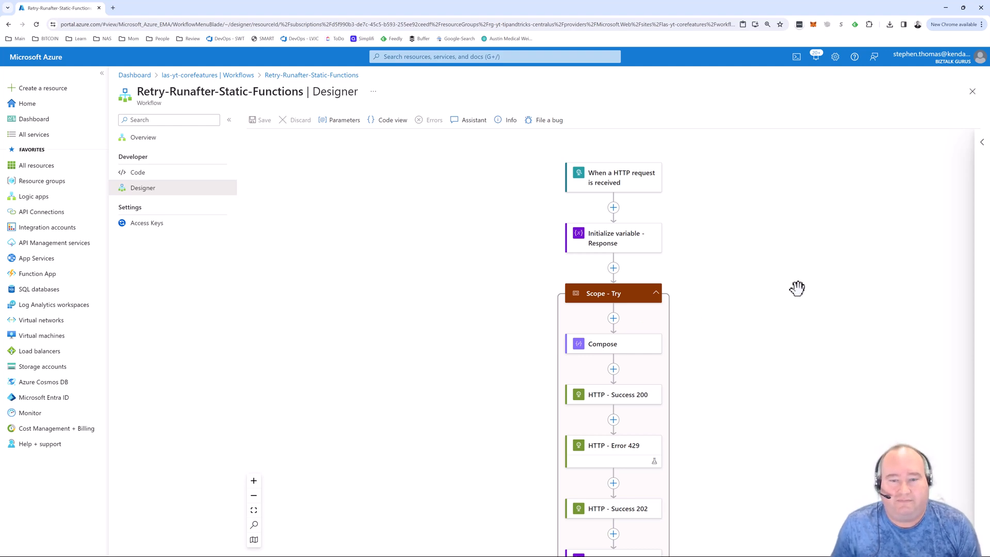